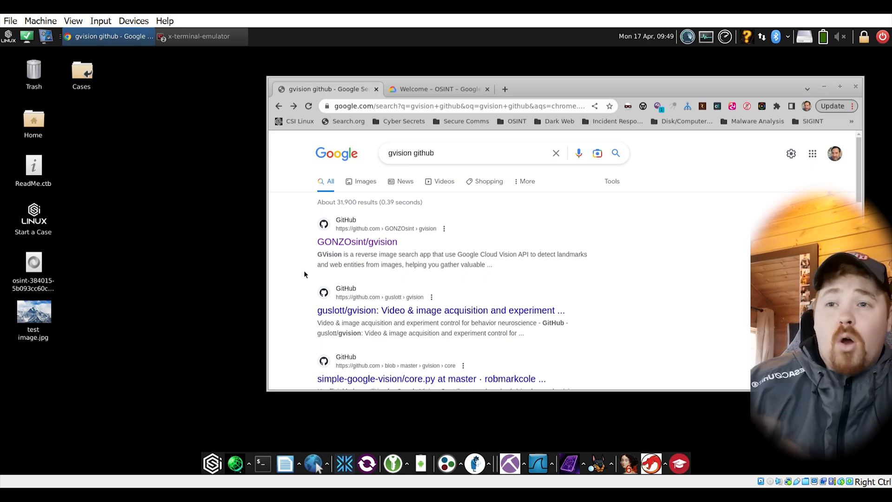
{"action": "mouse_move", "coordinate": [444, 162]}
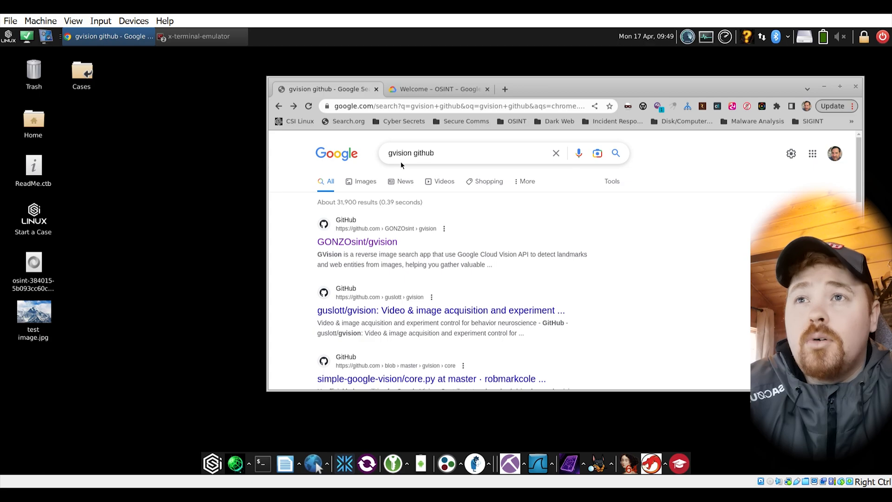
Choose the GONZOsint/gvision repository from the Google results
{"action": "left_click", "coordinate": [357, 242]}
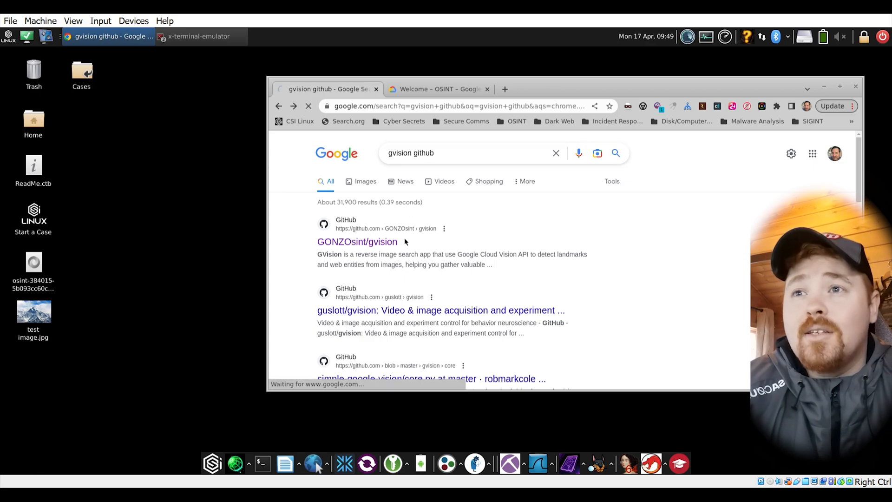
Read down the gvision README to the Getting Started steps for a Cloud Vision API key
{"action": "left_click", "coordinate": [357, 241]}
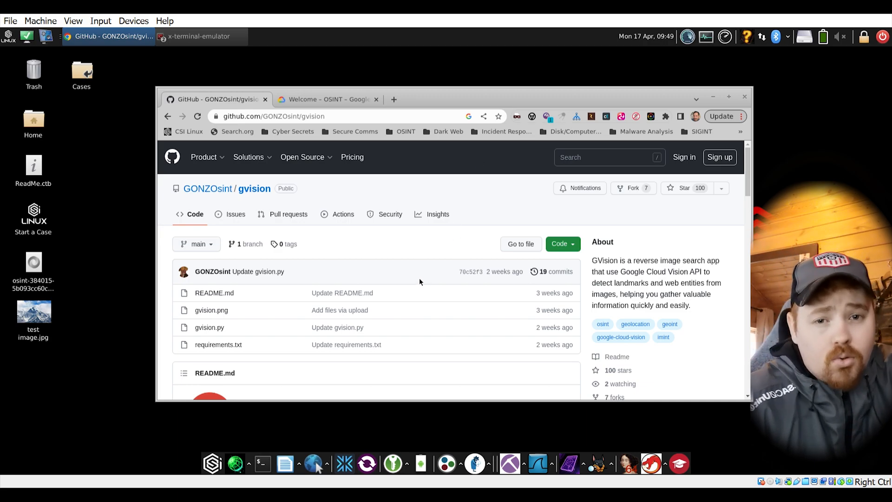
{"action": "scroll", "scroll_direction": "down", "scroll_amount": 3}
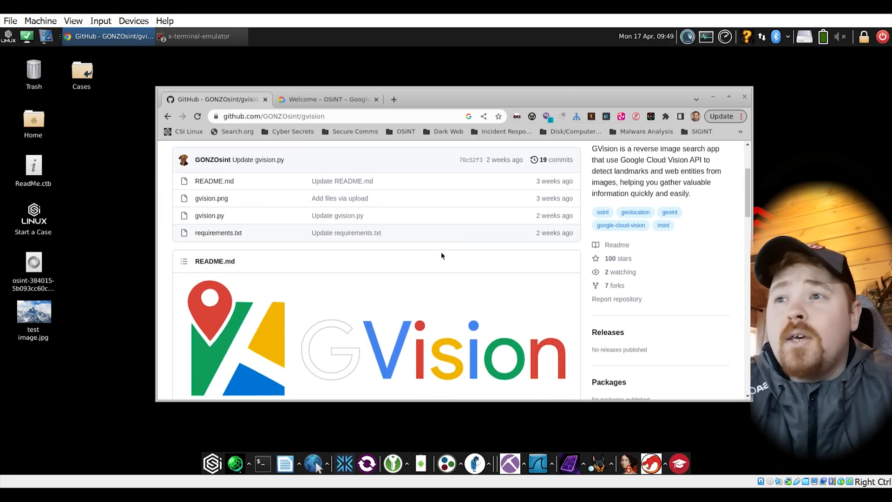
{"action": "scroll", "scroll_direction": "down", "scroll_amount": 3}
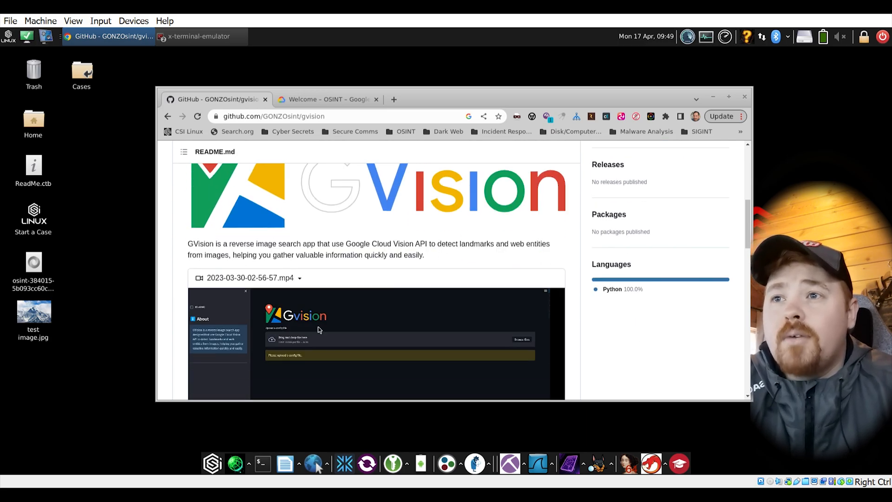
{"action": "mouse_move", "coordinate": [399, 295]}
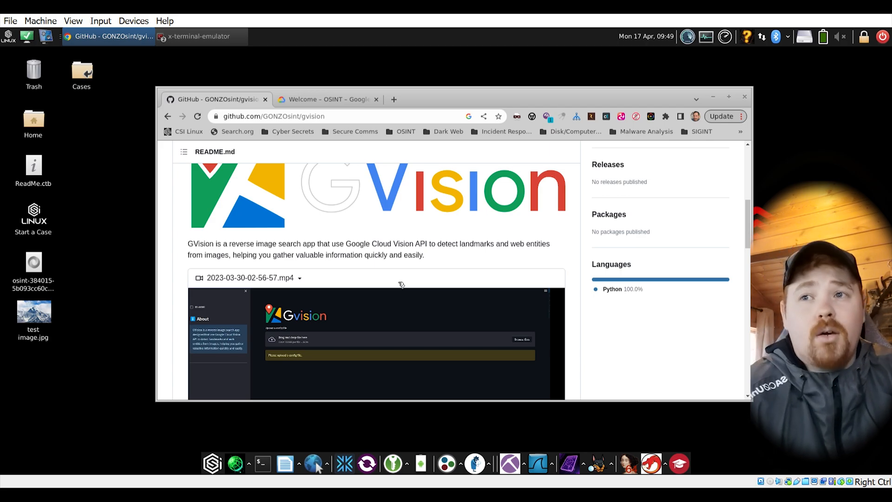
{"action": "scroll", "scroll_direction": "down", "scroll_amount": 3}
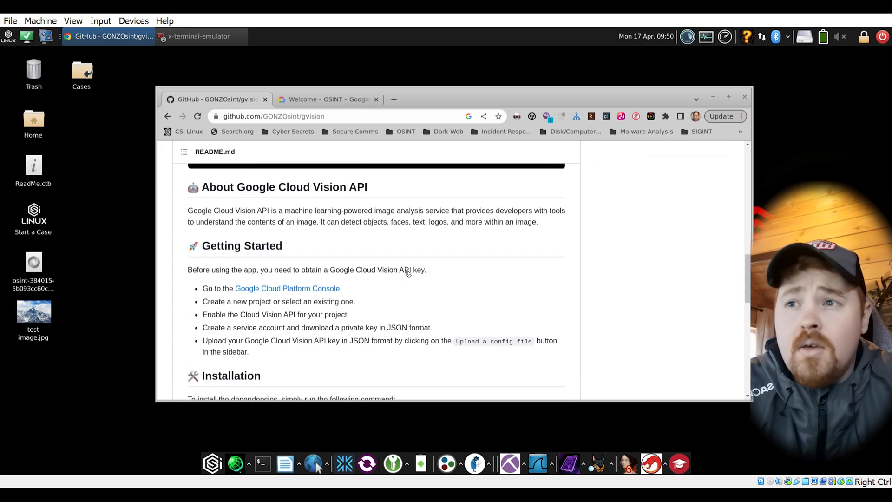
{"action": "scroll", "scroll_direction": "down", "scroll_amount": 3}
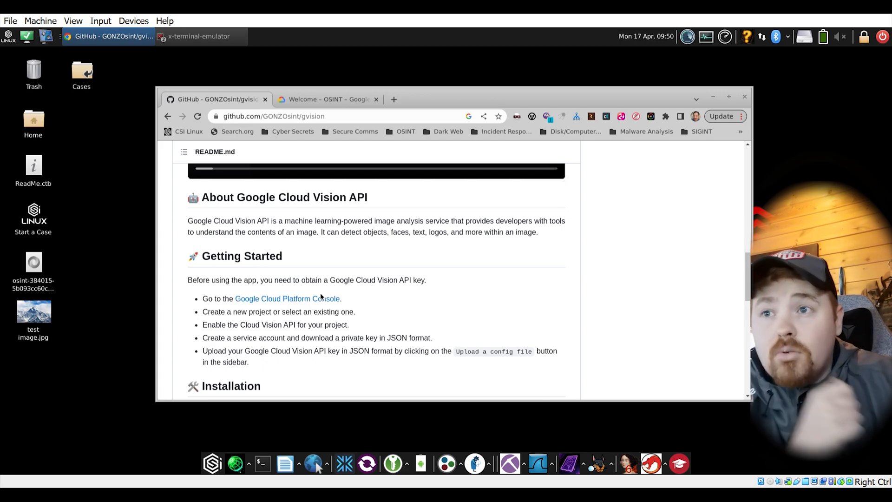
{"action": "mouse_move", "coordinate": [287, 299]}
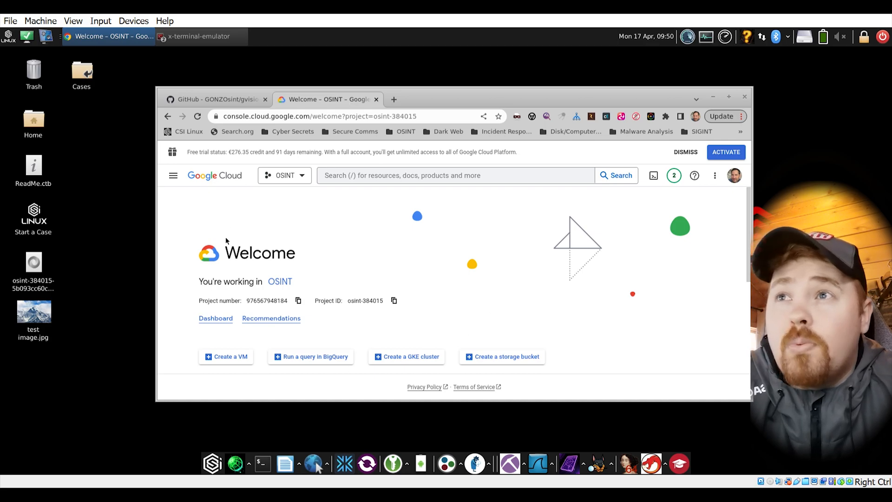
{"action": "mouse_move", "coordinate": [438, 242]}
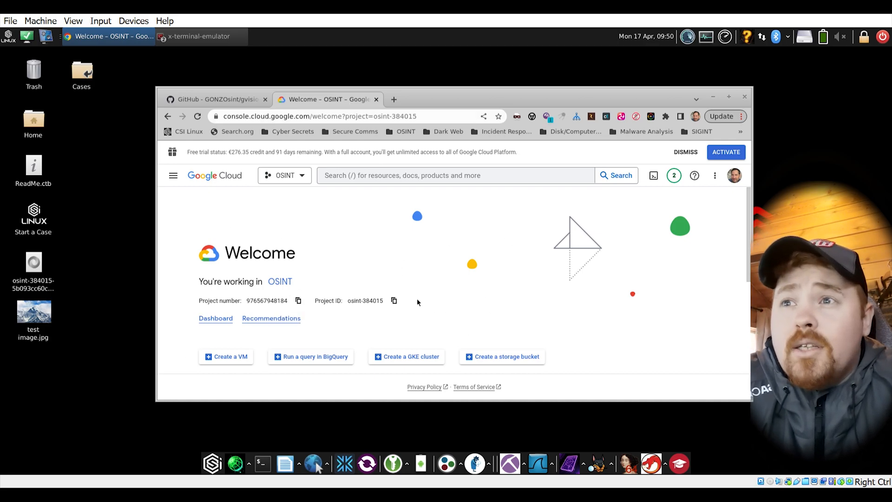
{"action": "mouse_move", "coordinate": [268, 155]}
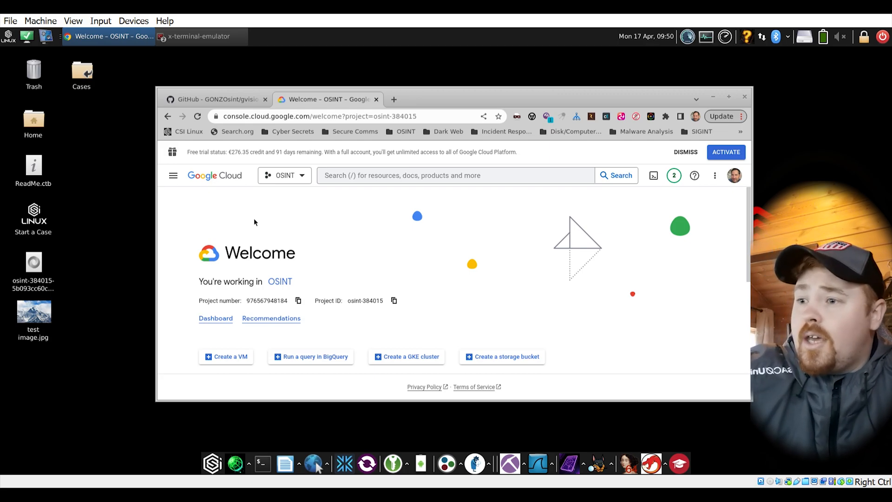
{"action": "mouse_move", "coordinate": [303, 202]}
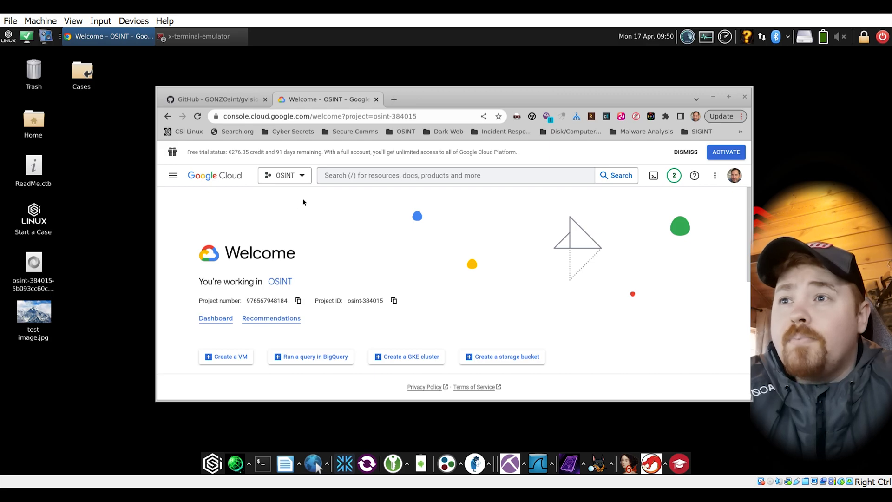
{"action": "mouse_move", "coordinate": [281, 191]}
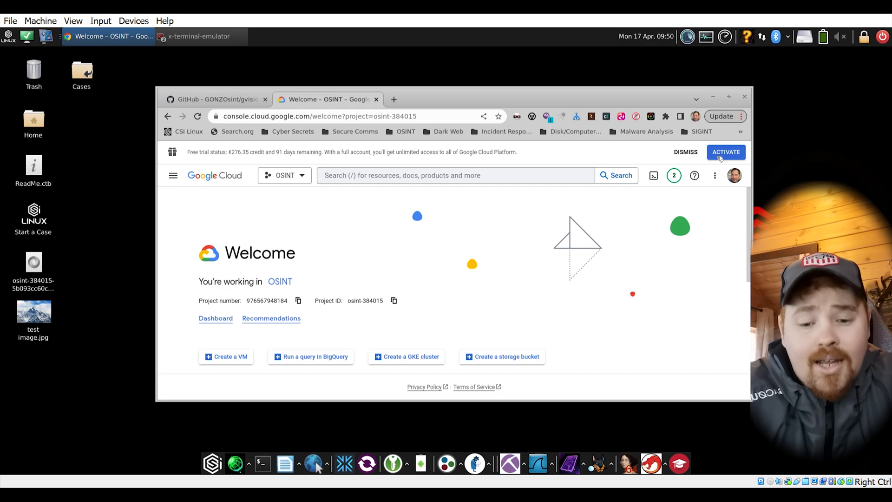
Scroll the Google Cloud welcome page toward the OSINT project picker
{"action": "scroll", "scroll_direction": "down", "scroll_amount": 3}
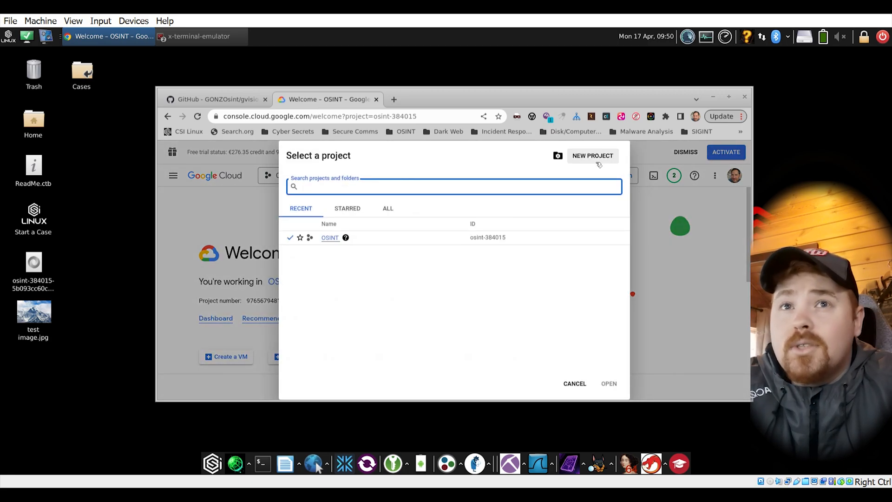
Create a new Google Cloud project named 'video demo gvision'
{"action": "left_click", "coordinate": [574, 383]}
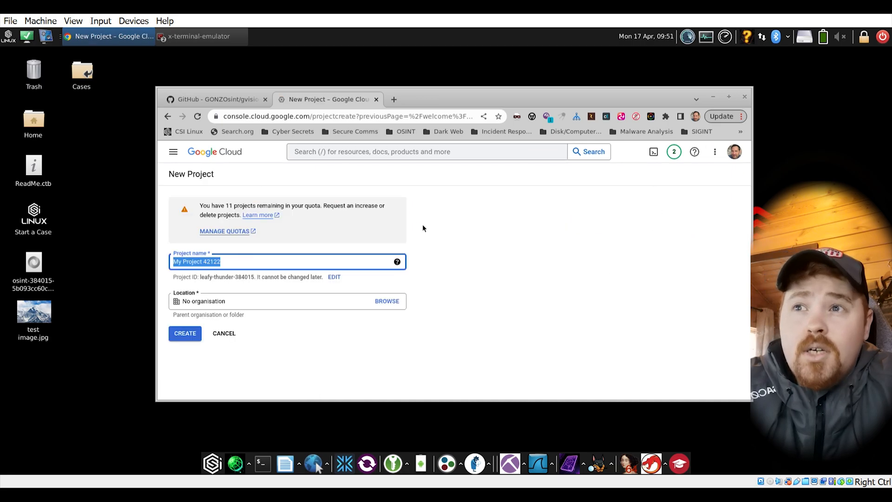
{"action": "type", "text": "video demo g"}
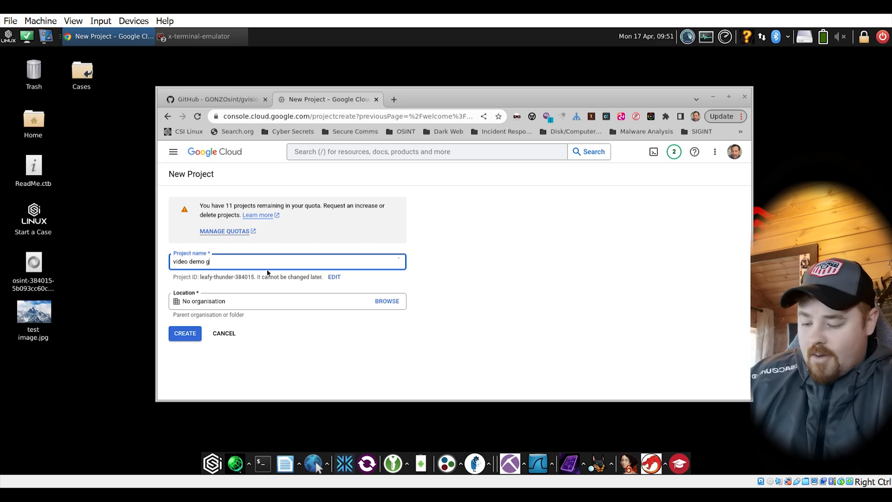
{"action": "type", "text": "vision"}
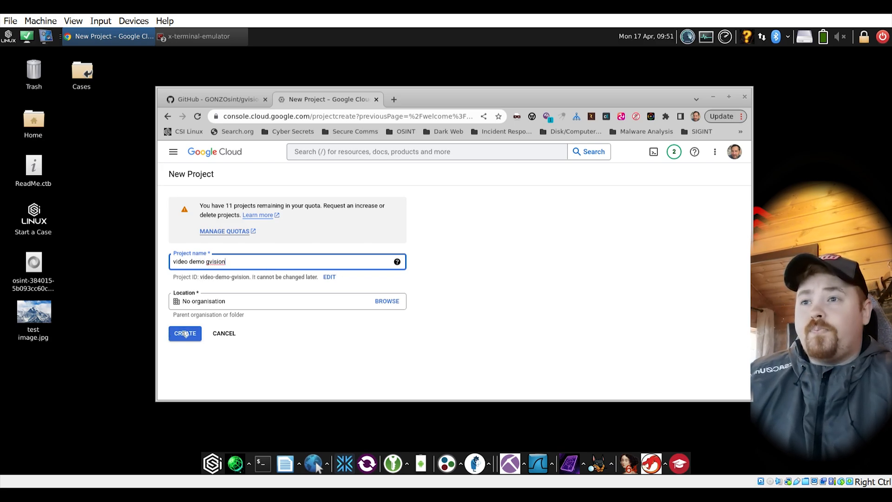
{"action": "left_click", "coordinate": [184, 333]}
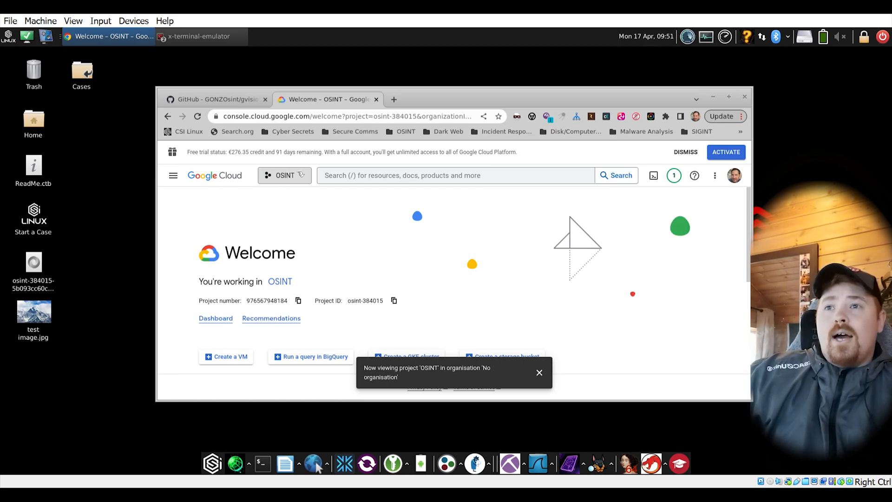
Switch to the video demo gvision project and go to its APIs and services overview
{"action": "left_click", "coordinate": [284, 175]}
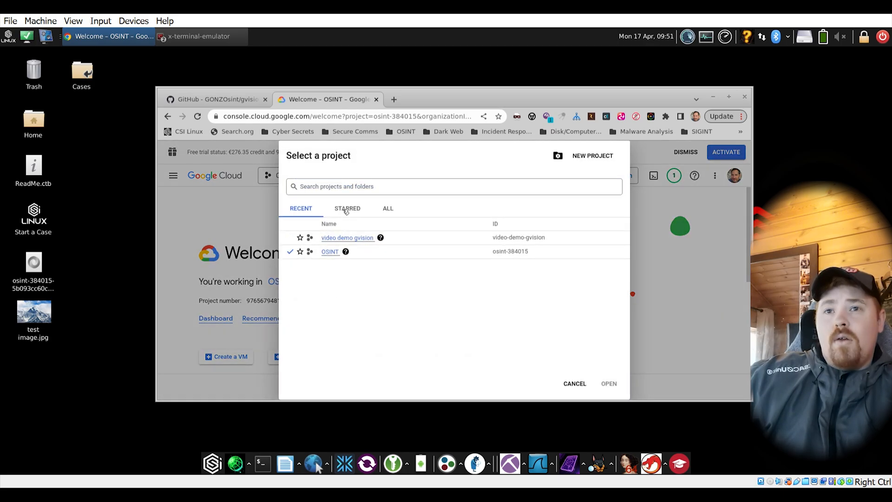
{"action": "left_click", "coordinate": [347, 237]}
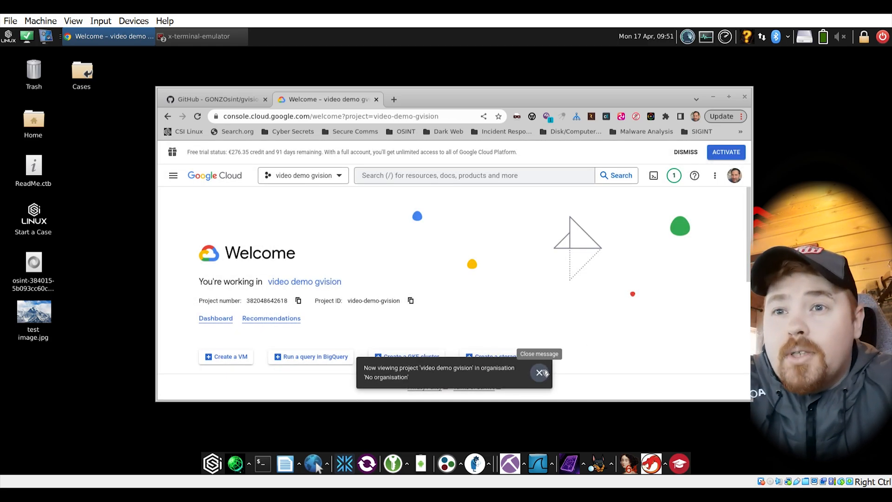
{"action": "left_click", "coordinate": [539, 374]}
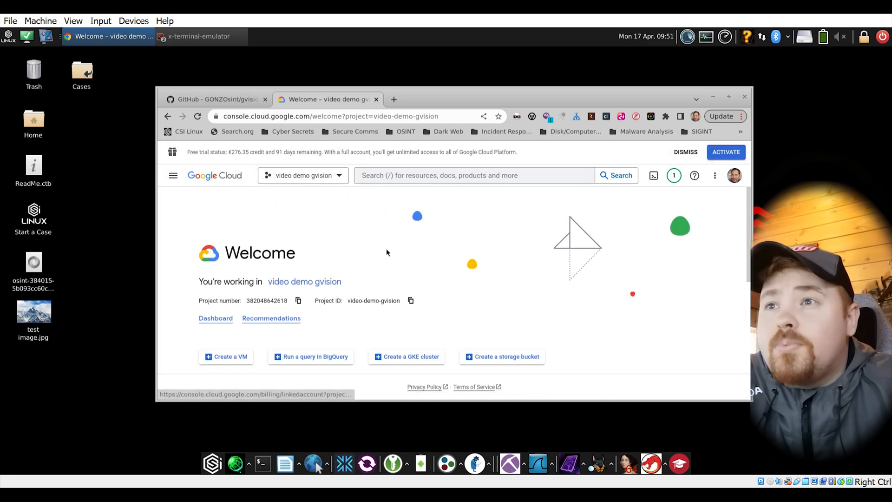
{"action": "scroll", "scroll_direction": "down", "scroll_amount": 3}
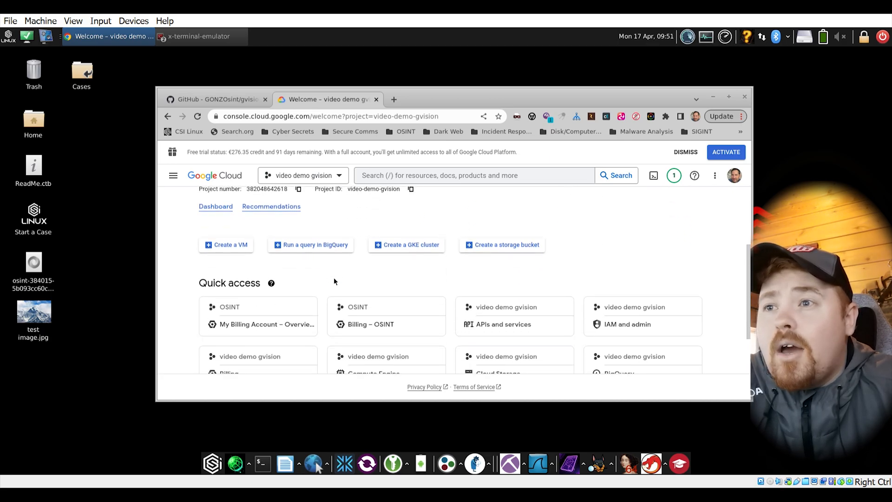
{"action": "left_click", "coordinate": [173, 176]}
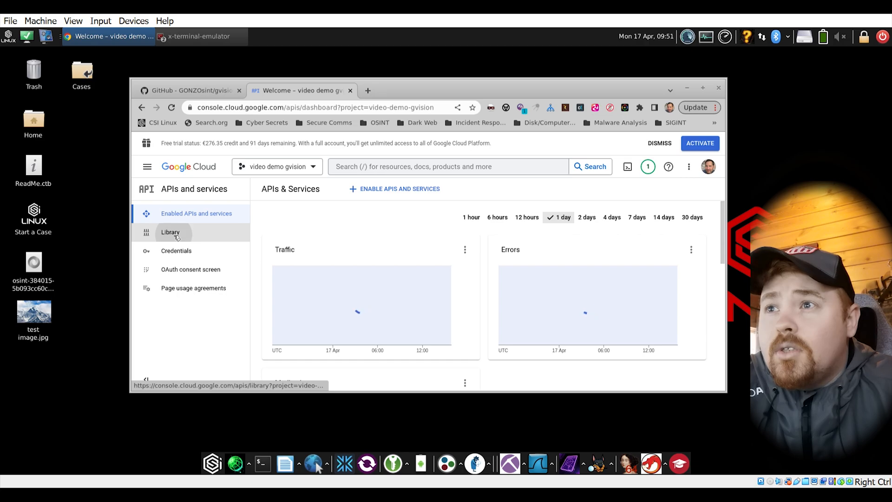
Reach the API Library, checking the GitHub README's setup steps along the way
{"action": "left_click", "coordinate": [170, 233]}
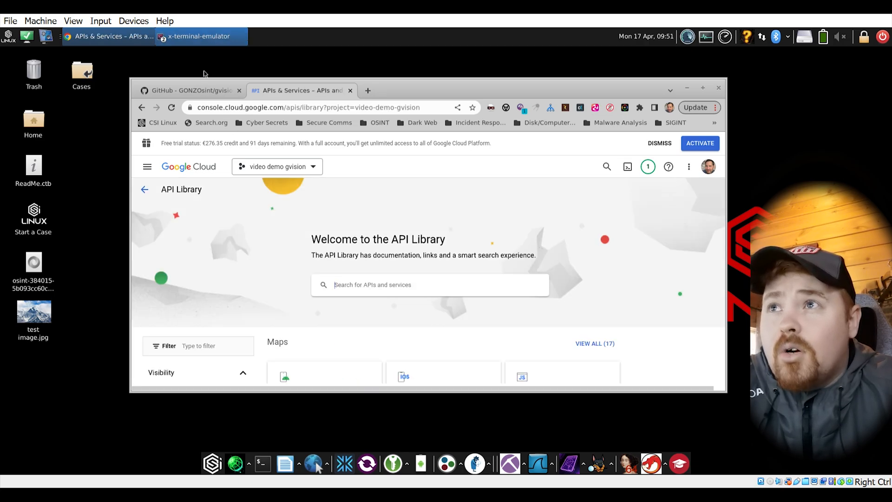
{"action": "left_click", "coordinate": [188, 90]}
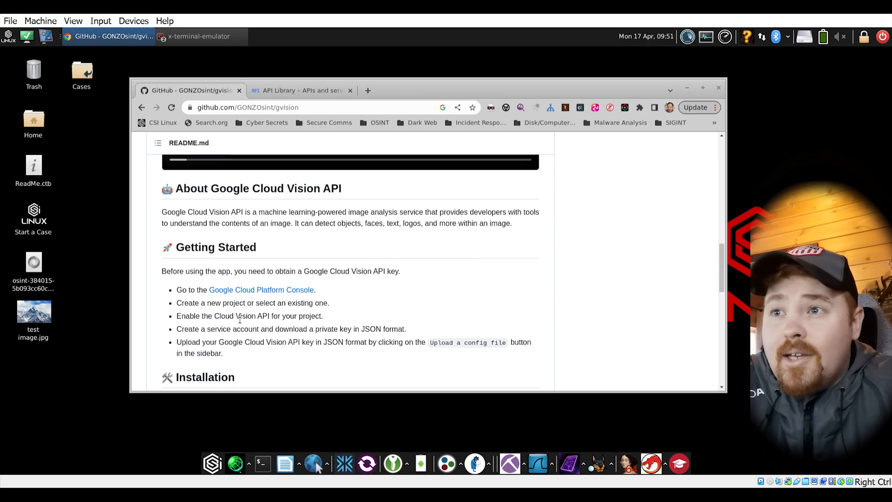
{"action": "left_click", "coordinate": [301, 90]}
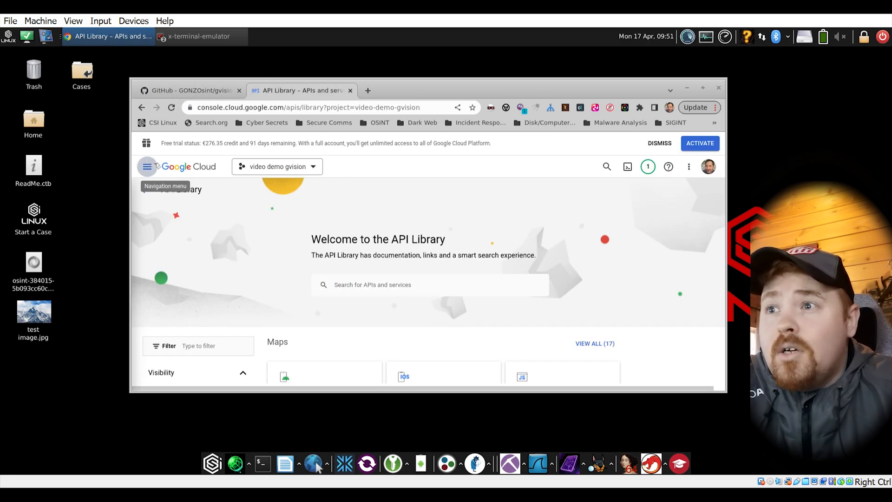
{"action": "left_click", "coordinate": [147, 167]}
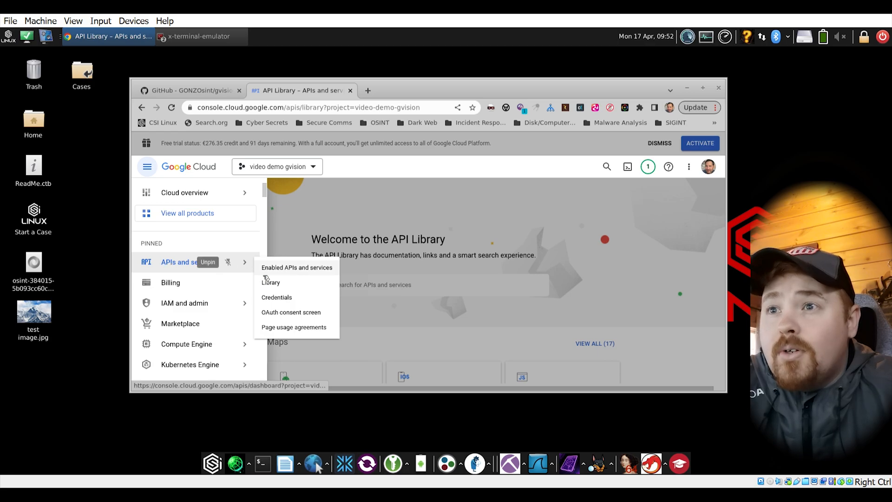
{"action": "left_click", "coordinate": [271, 283]}
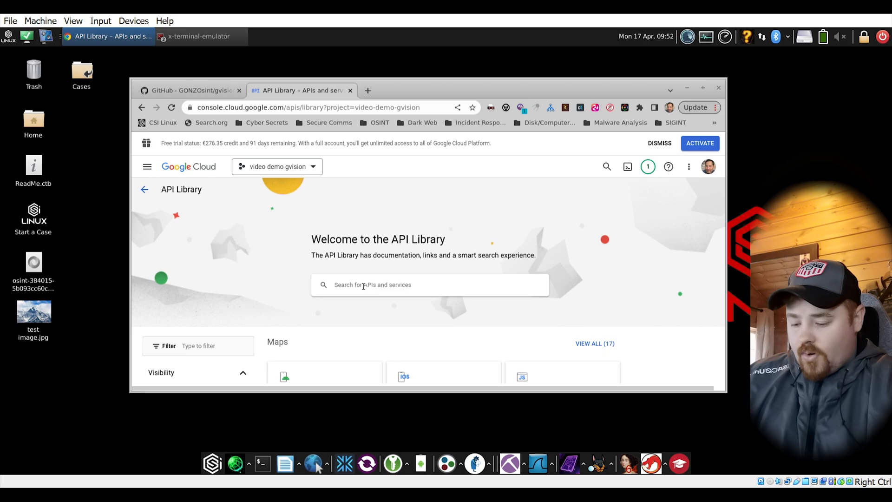
Search the API Library for 'cloudvision'
{"action": "type", "text": "cloud"}
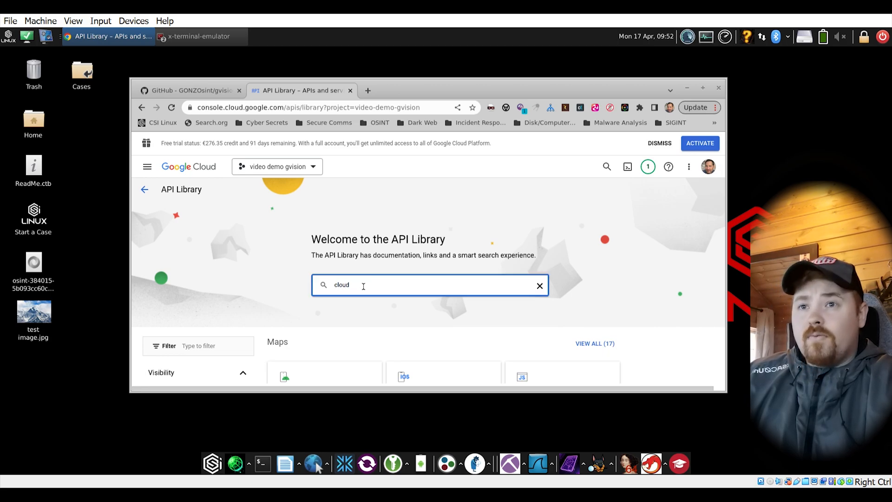
{"action": "type", "text": "vision"}
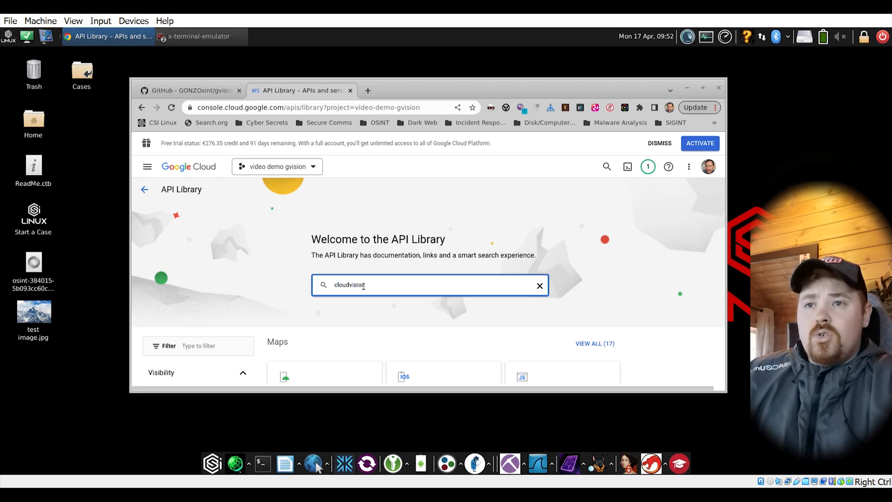
{"action": "scroll", "scroll_direction": "down", "scroll_amount": 3}
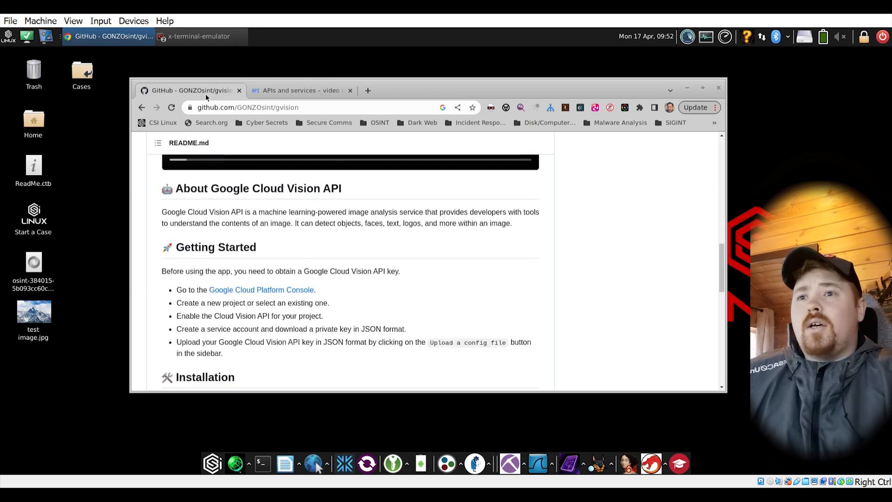
Search the API Library for 'cloud vision api' and bring up the Cloud Vision API page
{"action": "left_click", "coordinate": [301, 90]}
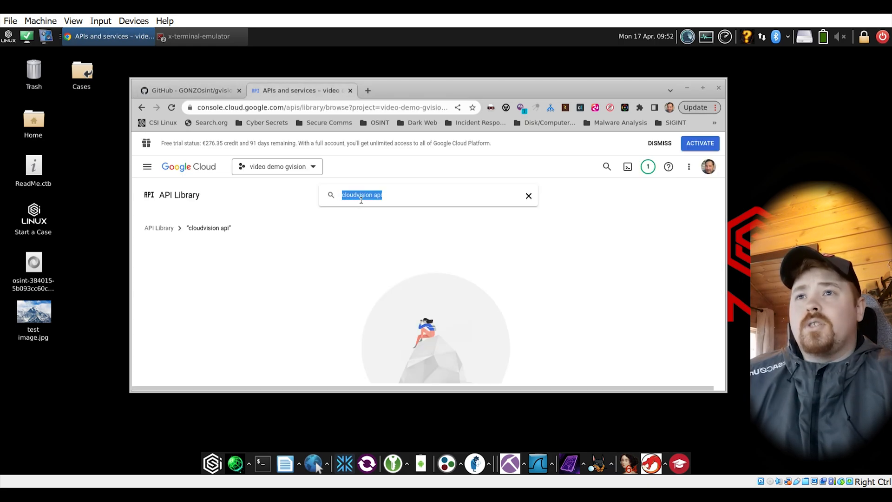
{"action": "type", "text": "cloud vision api"}
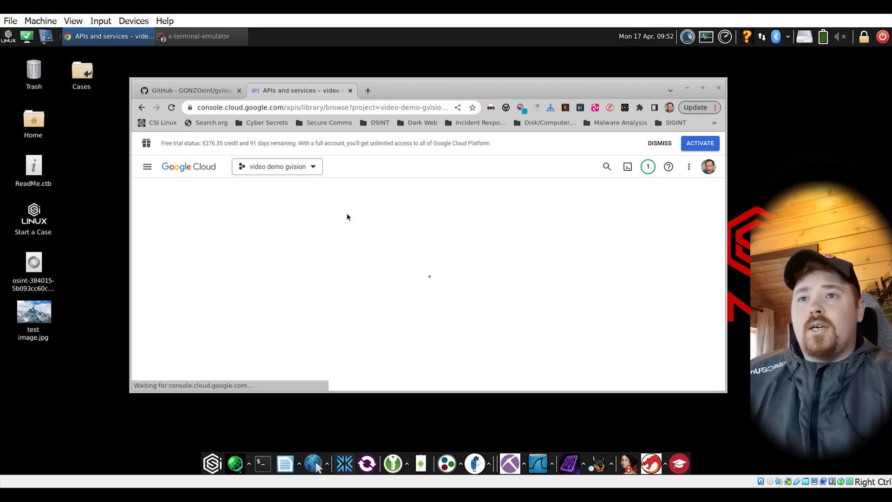
{"action": "type", "text": "cloud vision api"}
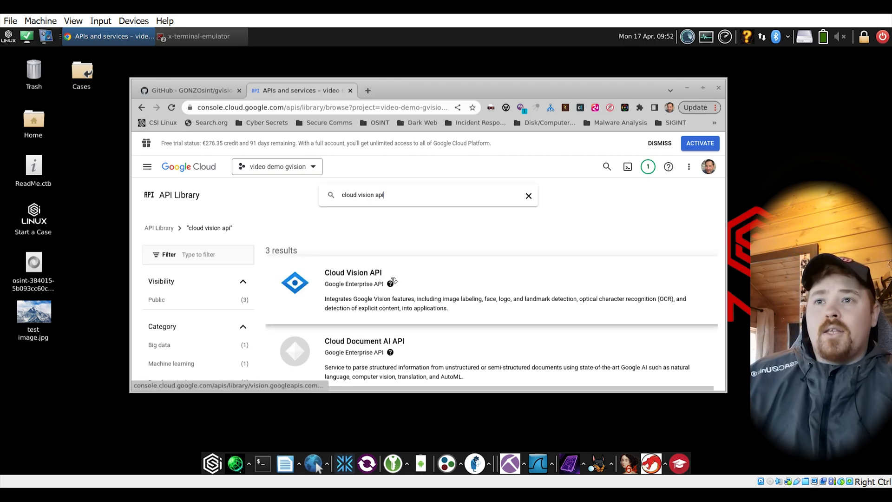
{"action": "left_click", "coordinate": [353, 273]}
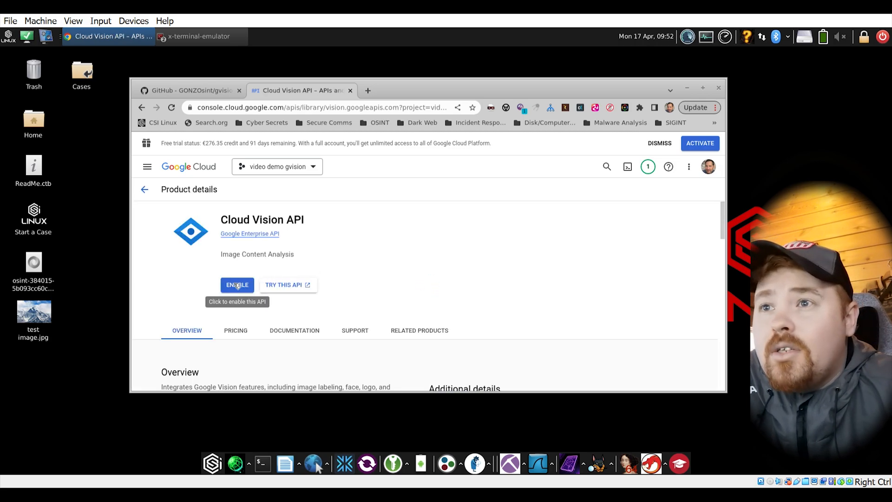
Enable the Cloud Vision API for the video demo gvision project and view its service details
{"action": "left_click", "coordinate": [237, 284]}
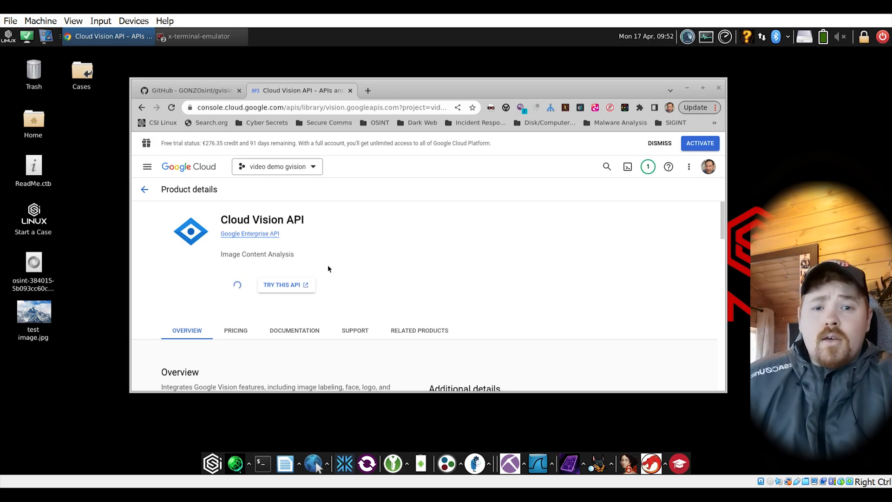
{"action": "scroll", "scroll_direction": "down", "scroll_amount": 3}
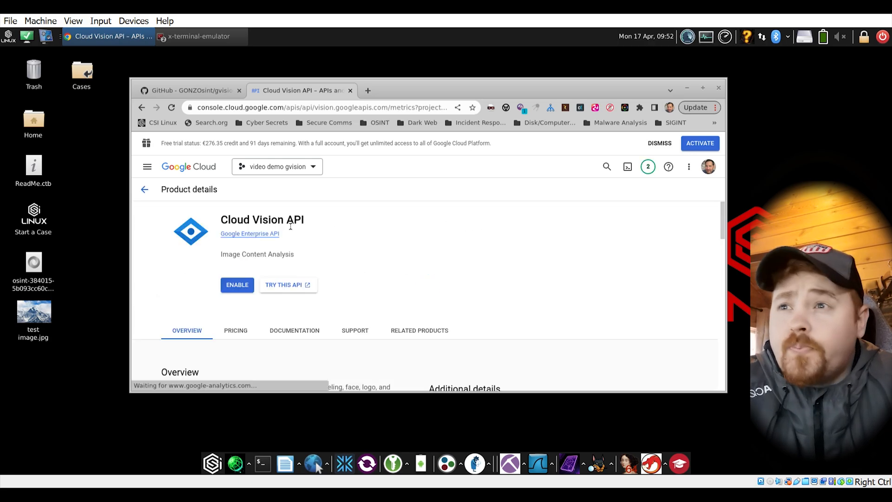
{"action": "left_click", "coordinate": [237, 285]}
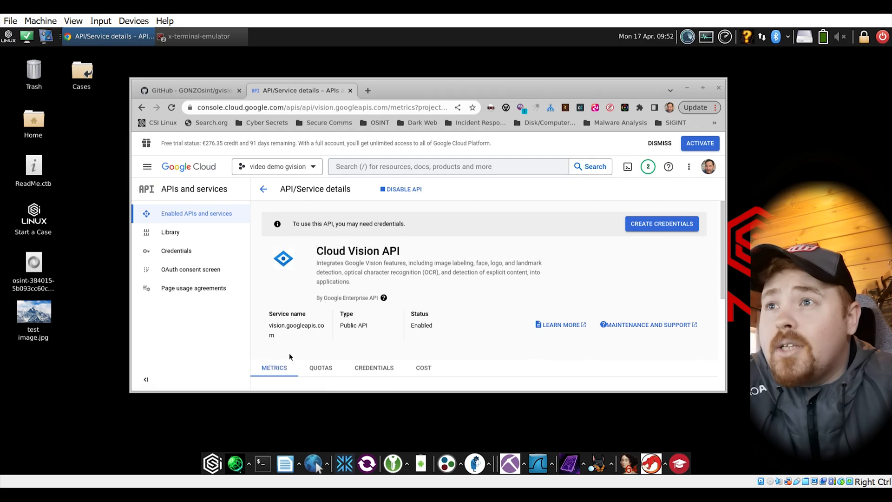
{"action": "mouse_move", "coordinate": [263, 188]}
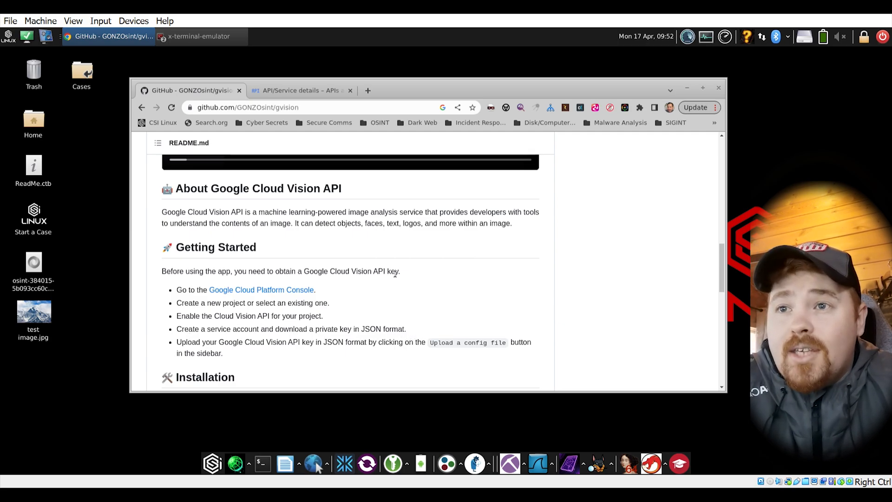
Go to the project's Credentials page via APIs and services, showing no credentials yet
{"action": "left_click", "coordinate": [300, 91]}
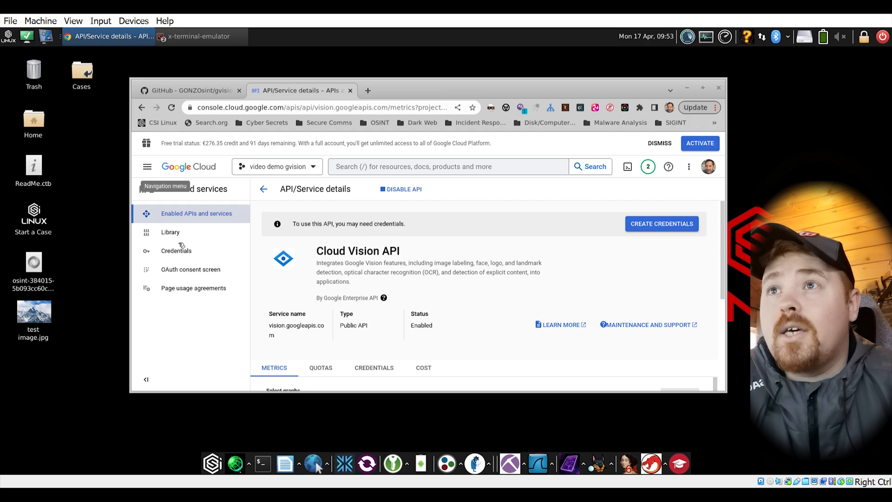
{"action": "left_click", "coordinate": [147, 166]}
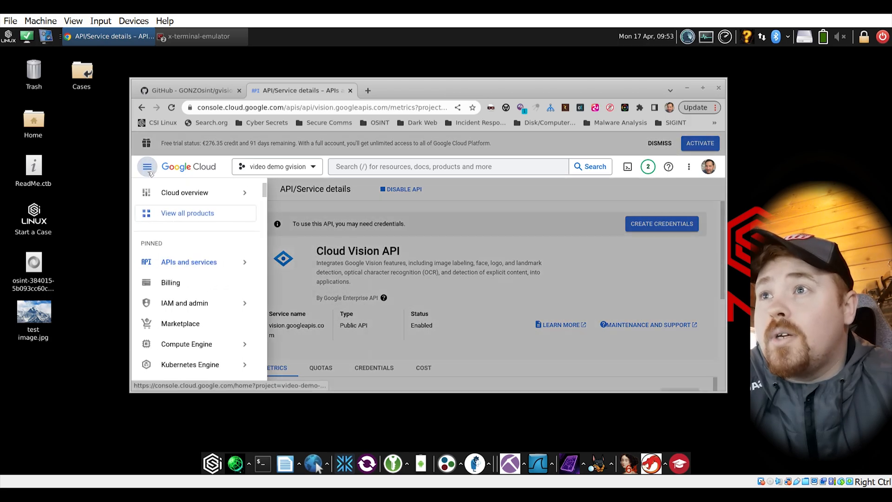
{"action": "mouse_move", "coordinate": [184, 303]}
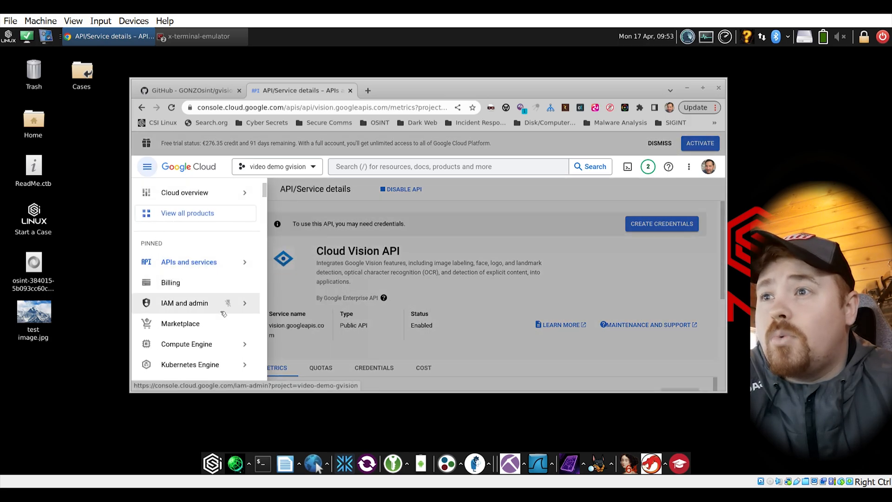
{"action": "mouse_move", "coordinate": [173, 320]}
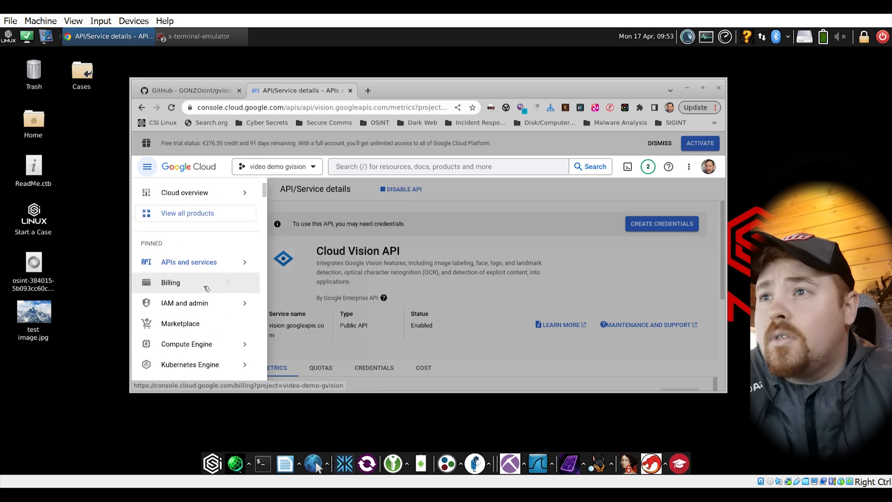
{"action": "mouse_move", "coordinate": [184, 193]}
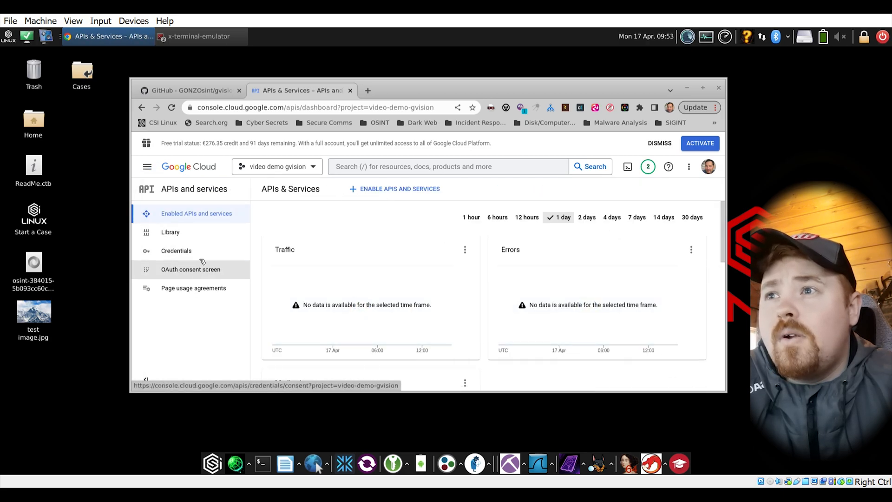
{"action": "left_click", "coordinate": [175, 250]}
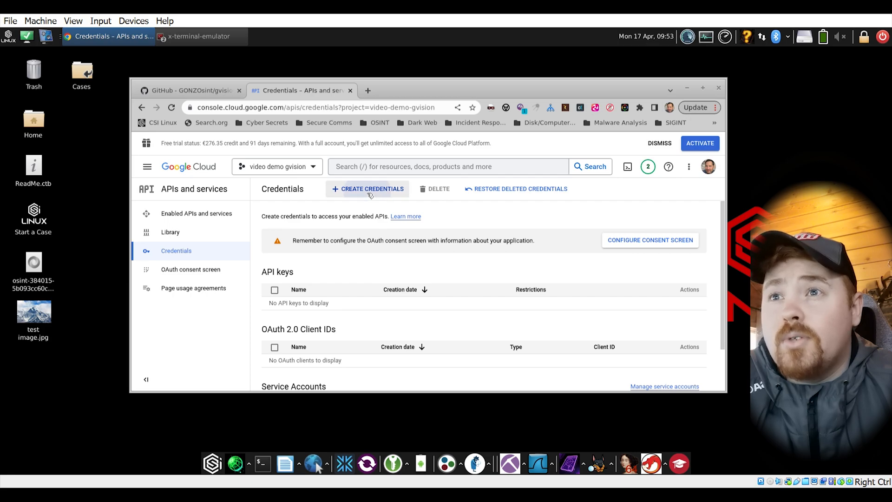
Create a service account named 'test video' and return to the Credentials list
{"action": "left_click", "coordinate": [368, 189]}
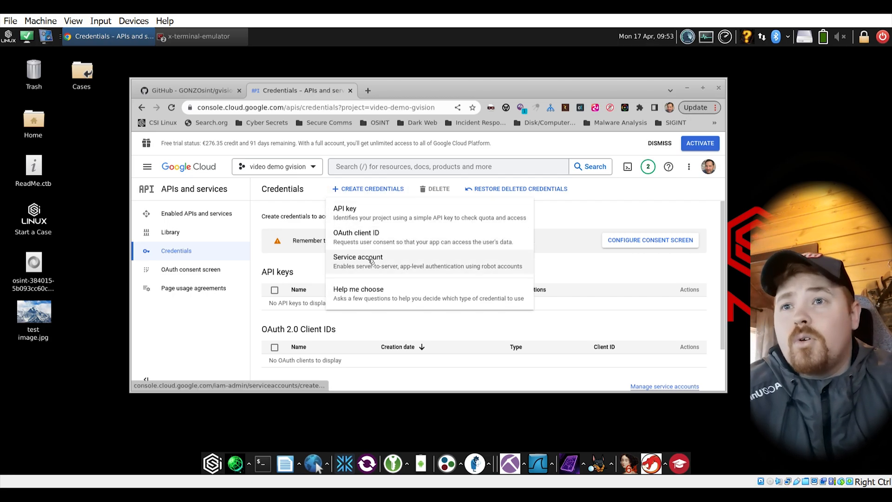
{"action": "left_click", "coordinate": [189, 90]}
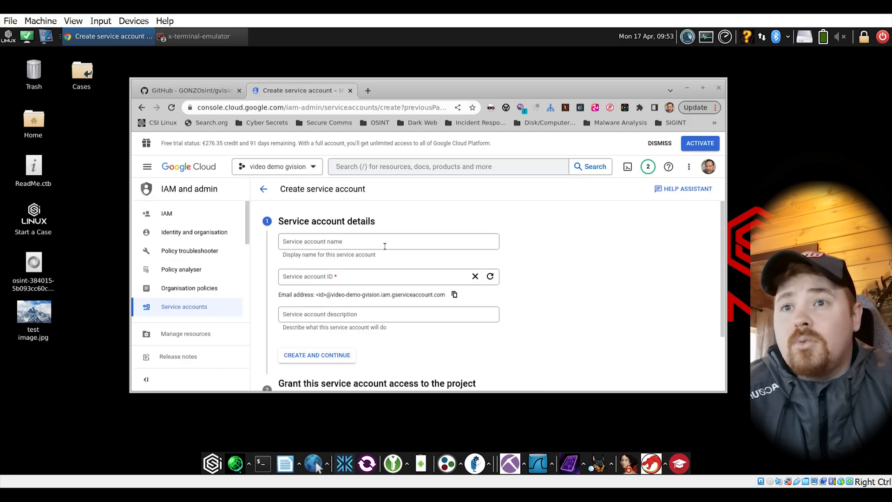
{"action": "type", "text": "test video"}
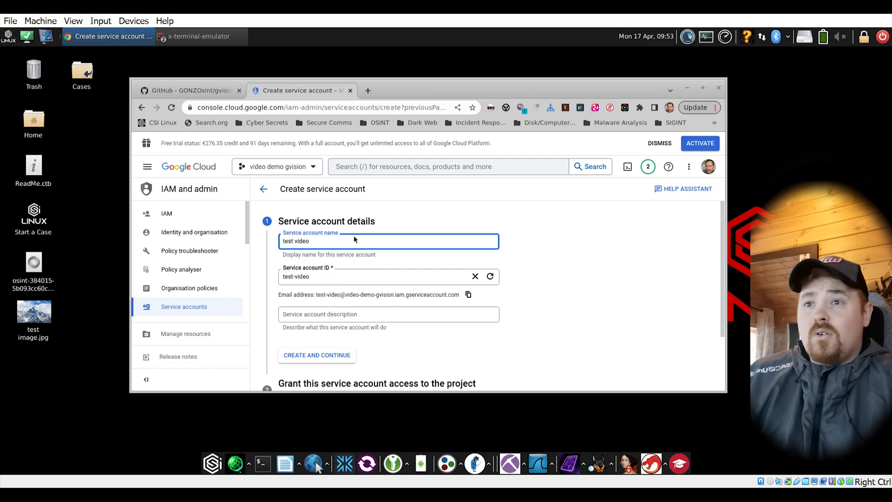
{"action": "left_click", "coordinate": [467, 295]}
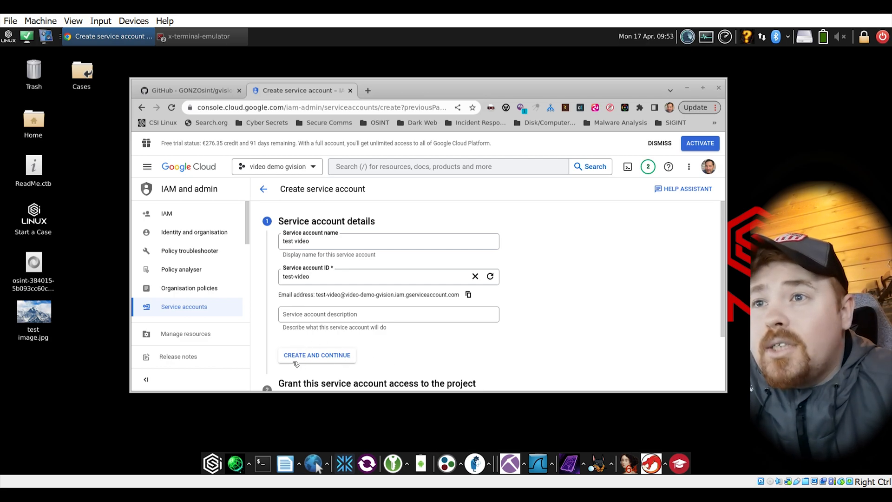
{"action": "left_click", "coordinate": [316, 355]}
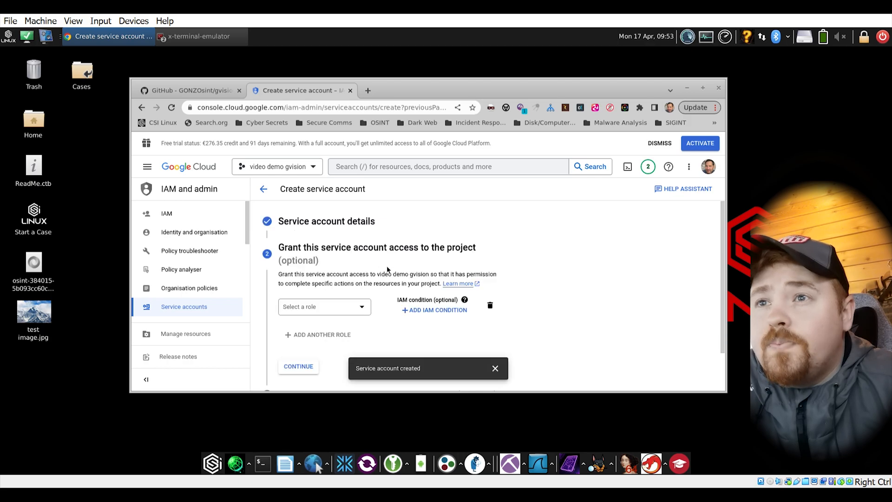
{"action": "left_click", "coordinate": [323, 306]}
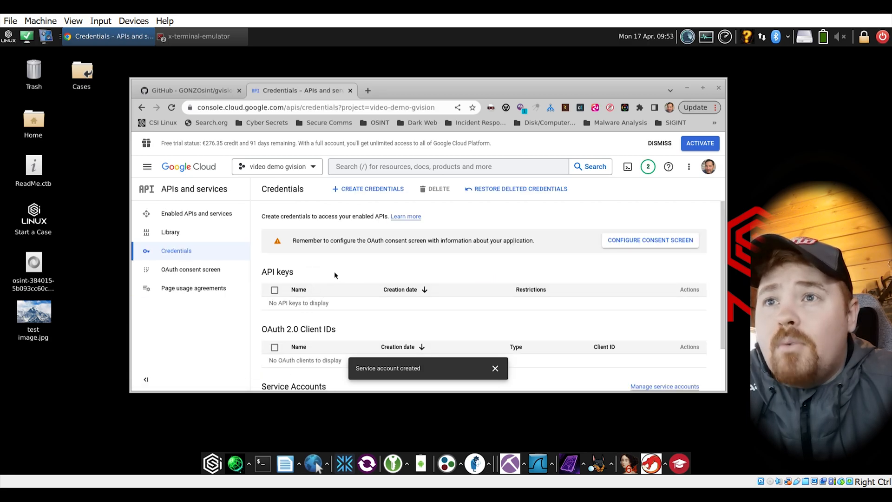
Start creating a new JSON private key from the test video service account's Keys section
{"action": "scroll", "scroll_direction": "down", "scroll_amount": 3}
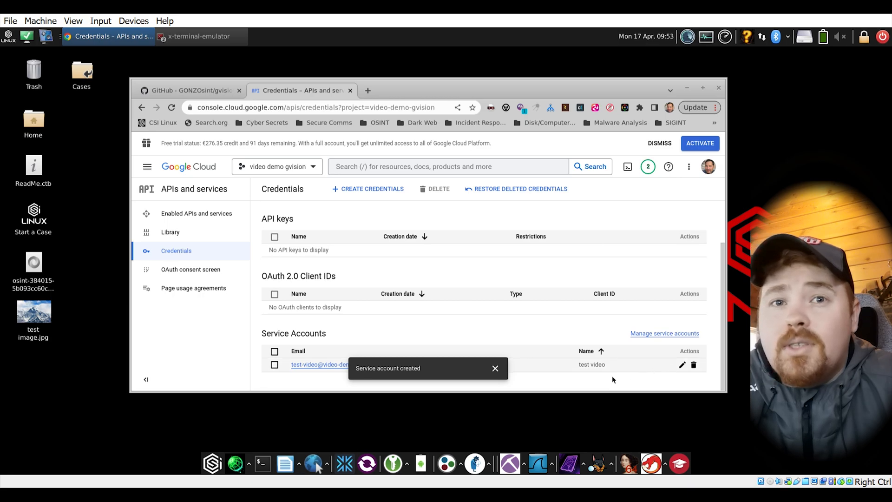
{"action": "left_click", "coordinate": [495, 368]}
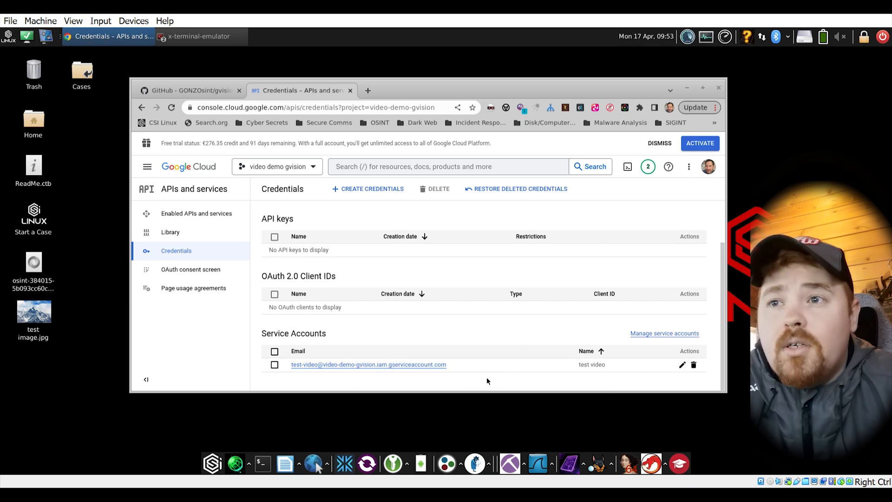
{"action": "left_click", "coordinate": [368, 364]}
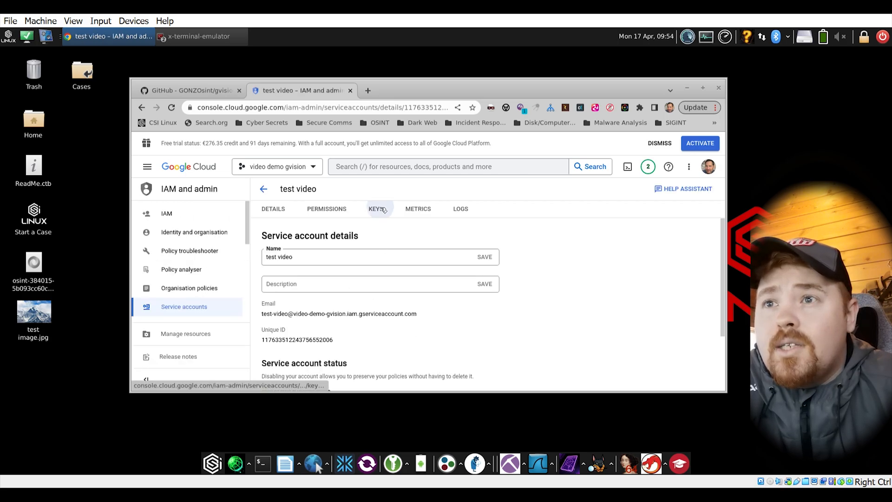
{"action": "left_click", "coordinate": [375, 208]}
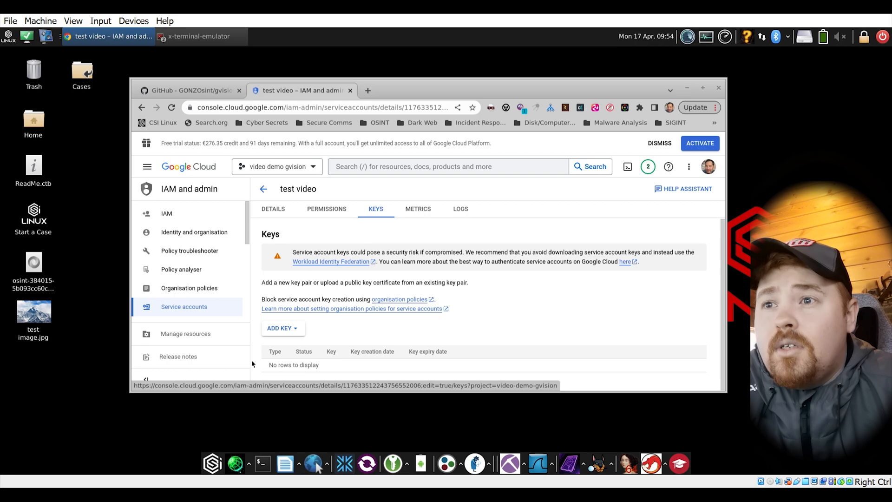
{"action": "left_click", "coordinate": [281, 328]}
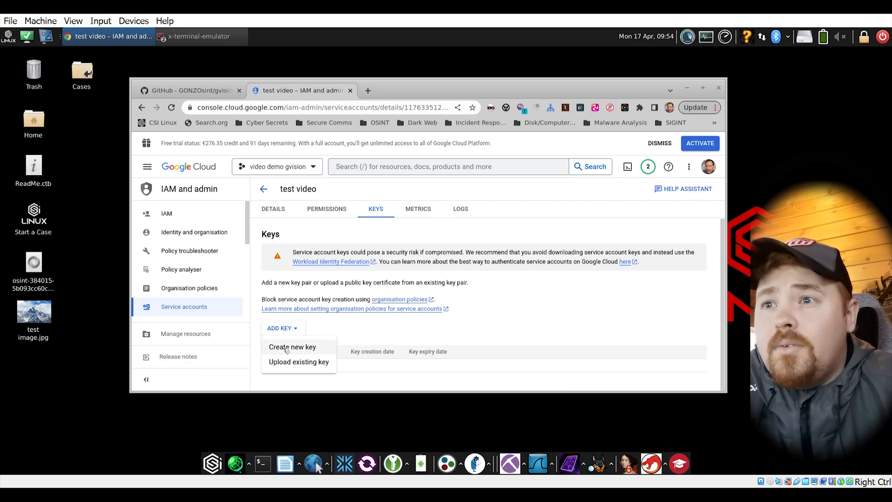
{"action": "left_click", "coordinate": [292, 347]}
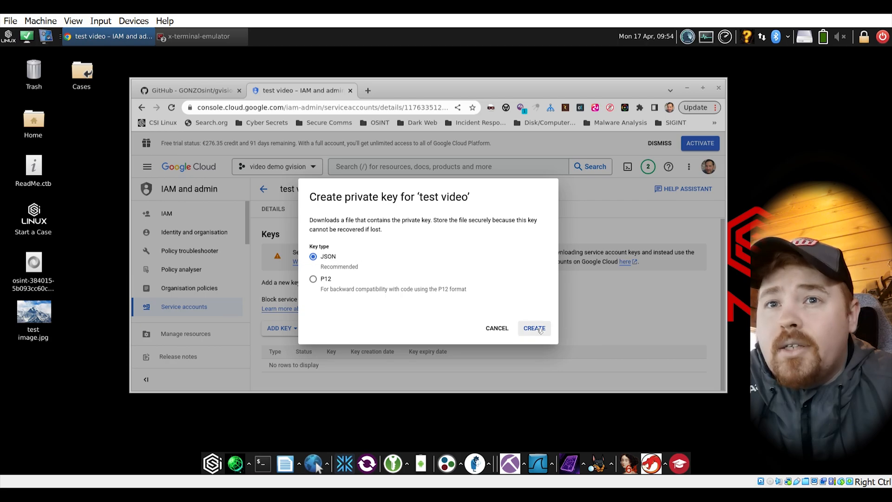
Create and download the JSON private key for the test video service account, then close the confirmation
{"action": "left_click", "coordinate": [534, 328]}
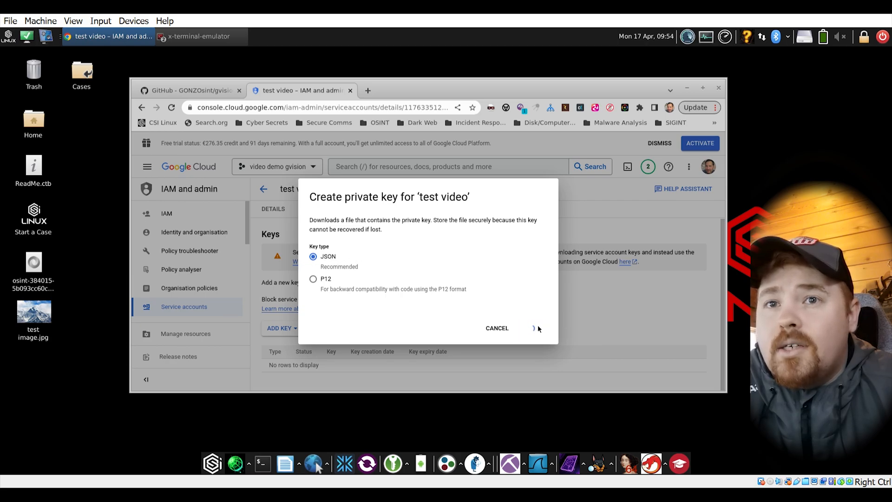
{"action": "left_click", "coordinate": [534, 328]}
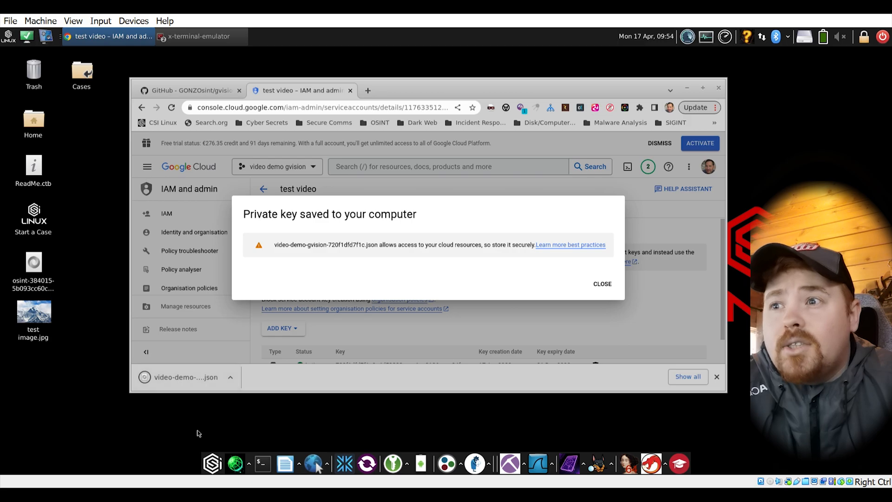
{"action": "left_click", "coordinate": [231, 377]}
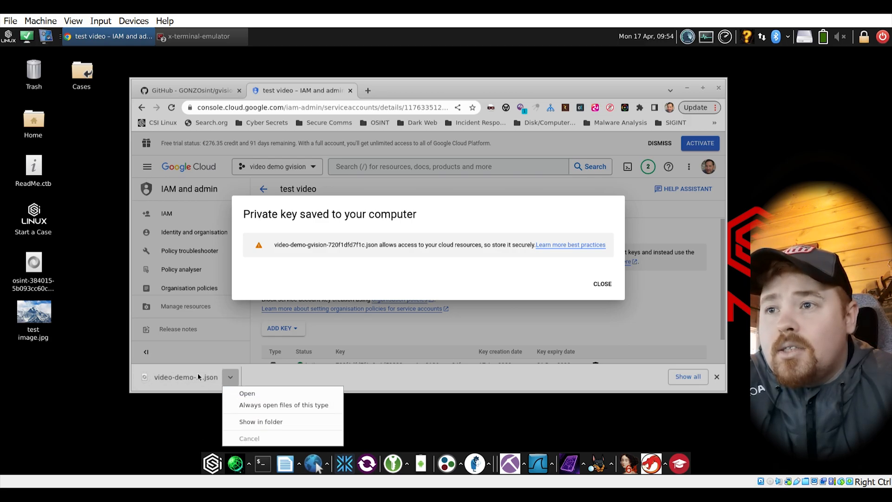
{"action": "left_click", "coordinate": [230, 377]}
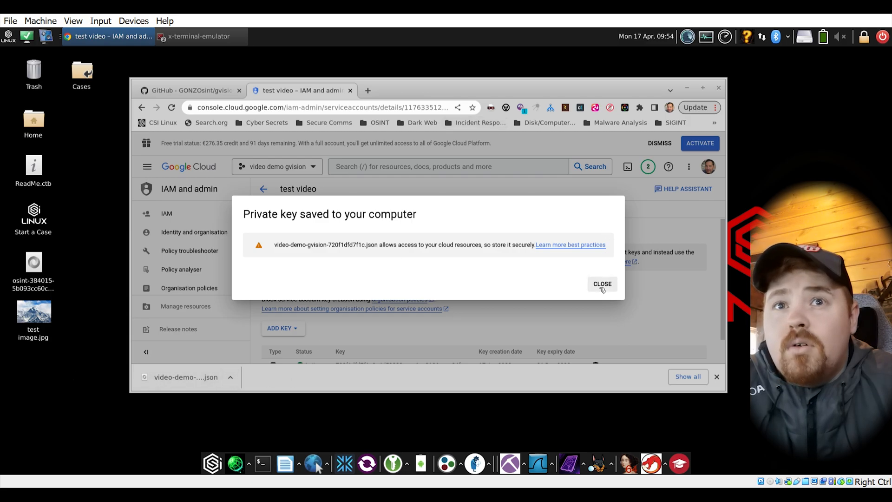
{"action": "left_click", "coordinate": [601, 284]}
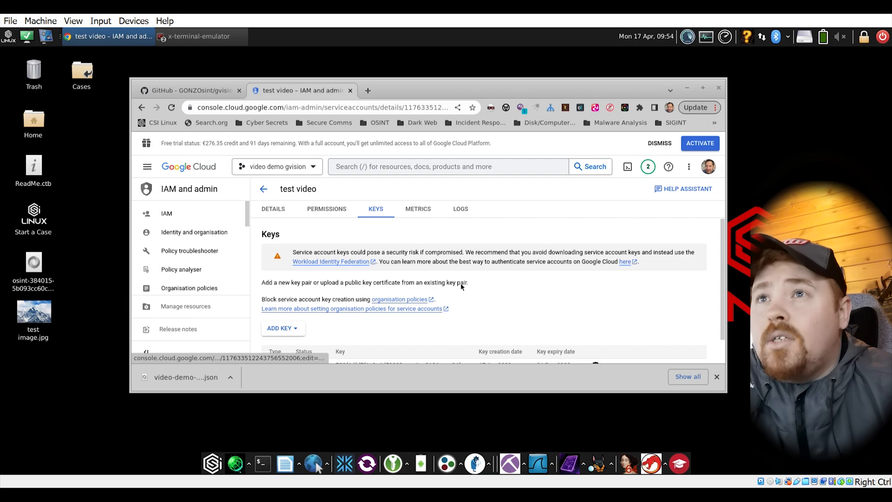
Review the gvision README's Getting Started steps on GitHub and start a terminal window
{"action": "left_click", "coordinate": [191, 90]}
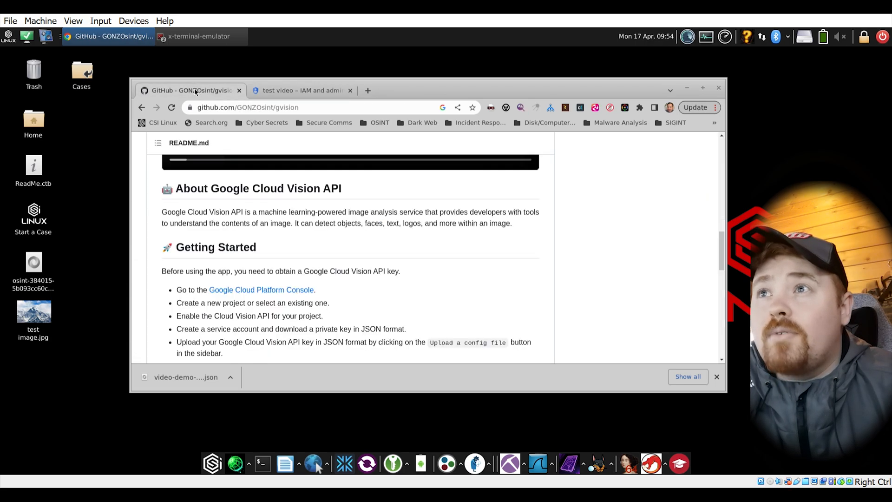
{"action": "scroll", "scroll_direction": "down", "scroll_amount": 3}
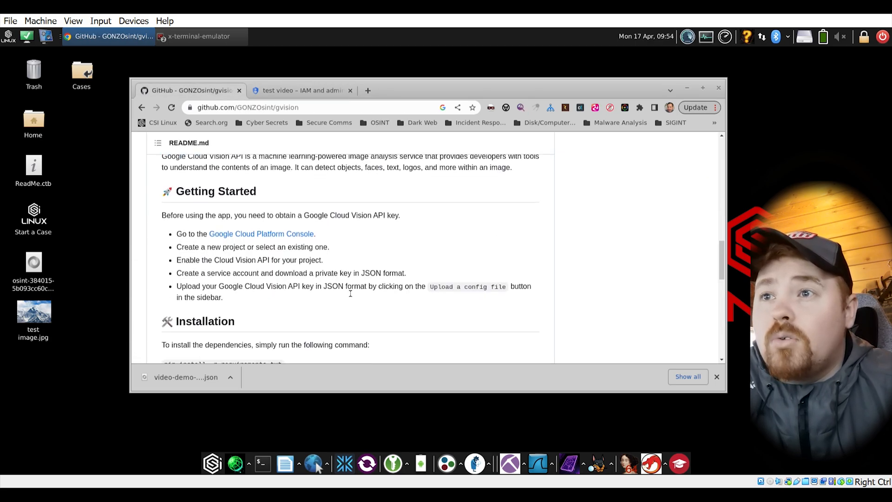
{"action": "mouse_move", "coordinate": [364, 295]}
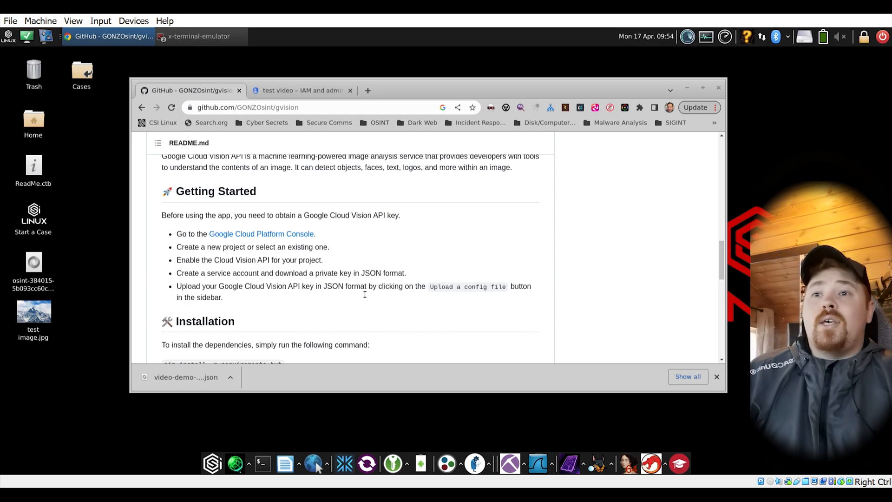
{"action": "left_click", "coordinate": [301, 90]}
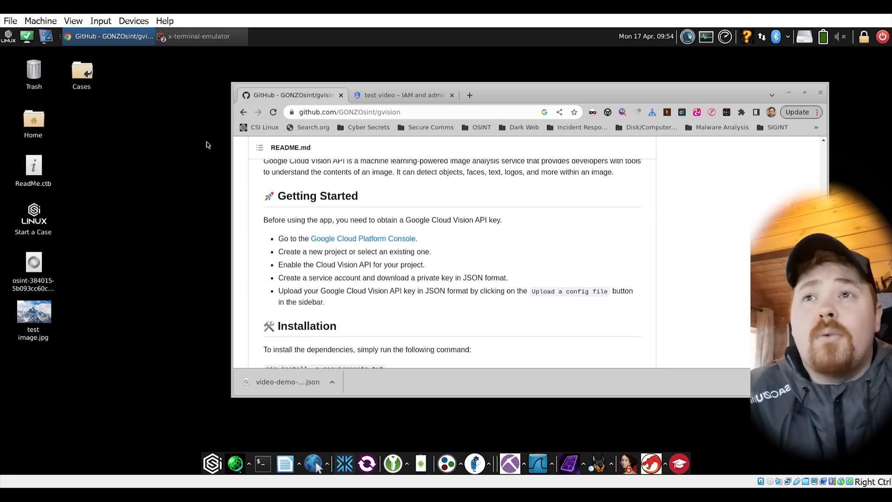
{"action": "mouse_move", "coordinate": [200, 229]}
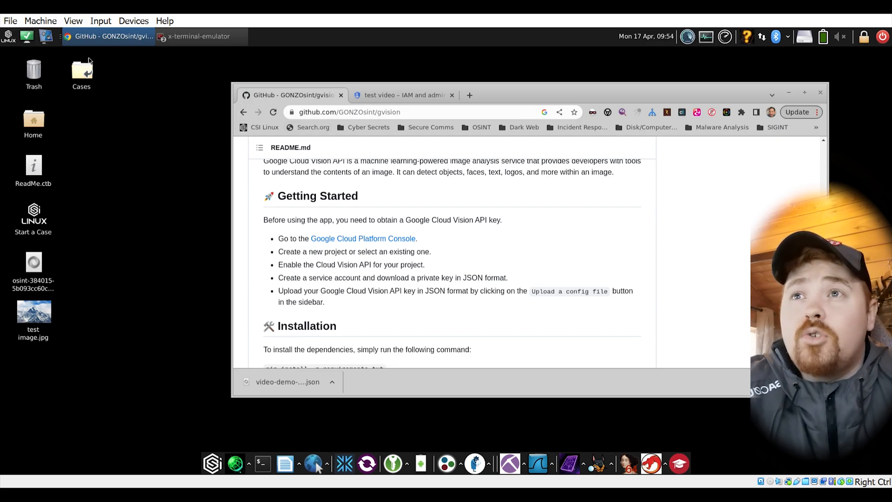
{"action": "left_click", "coordinate": [201, 37]}
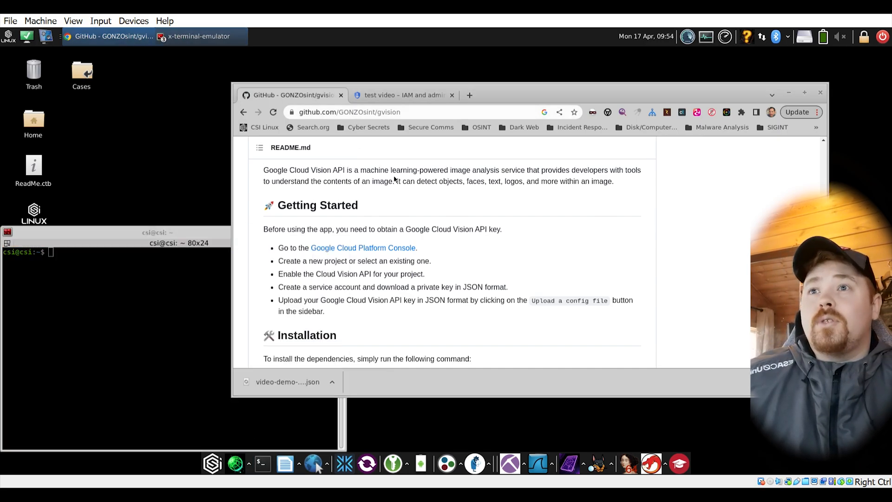
Copy the gvision clone URL, run sudo git clone, then cd into gvision and list its files
{"action": "left_click", "coordinate": [635, 239]}
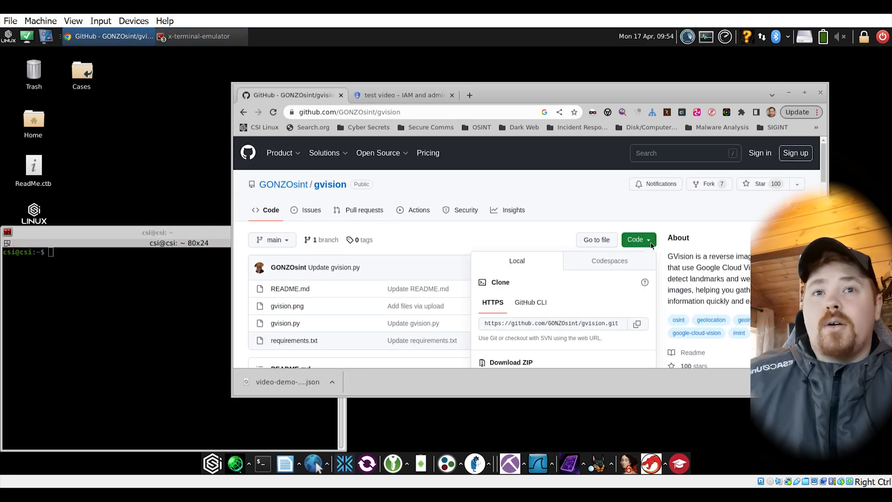
{"action": "left_click", "coordinate": [637, 324]}
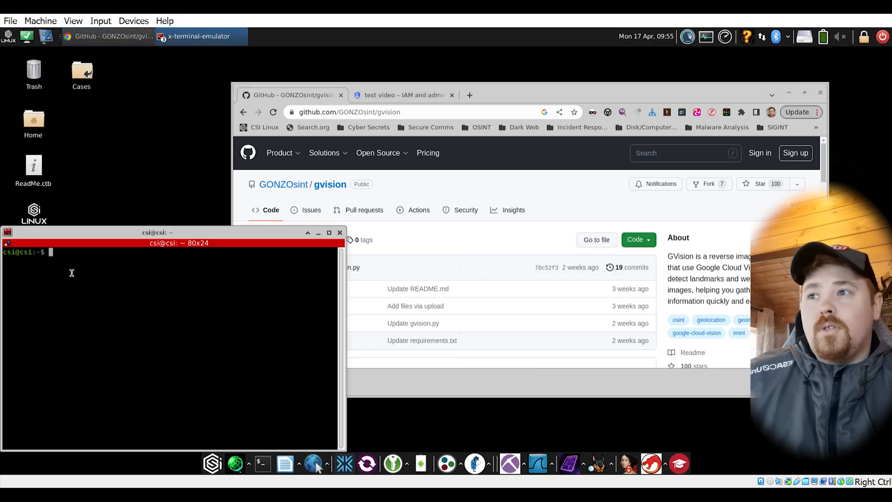
{"action": "type", "text": "sudo"}
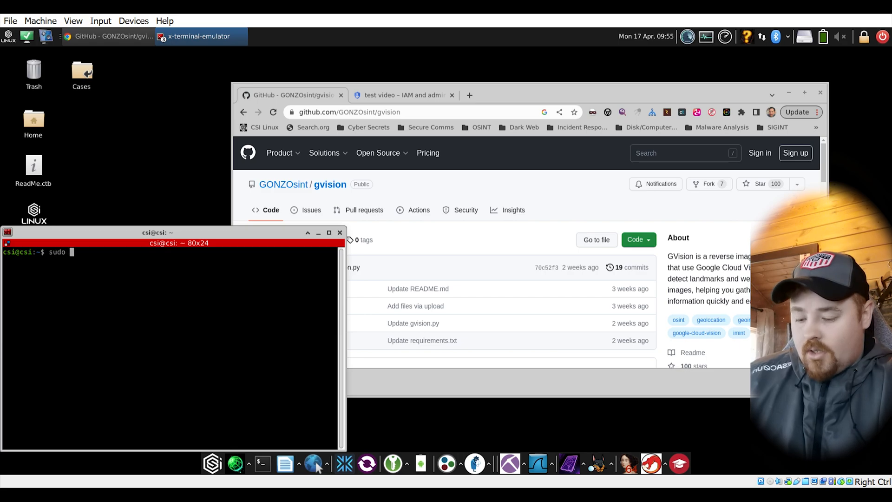
{"action": "type", "text": "git cl"}
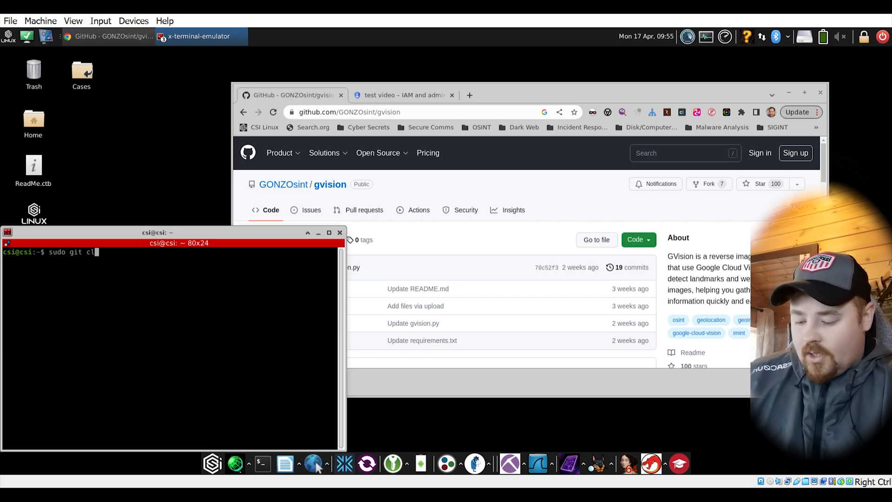
{"action": "type", "text": "one"}
{"action": "type", "text": "cd"}
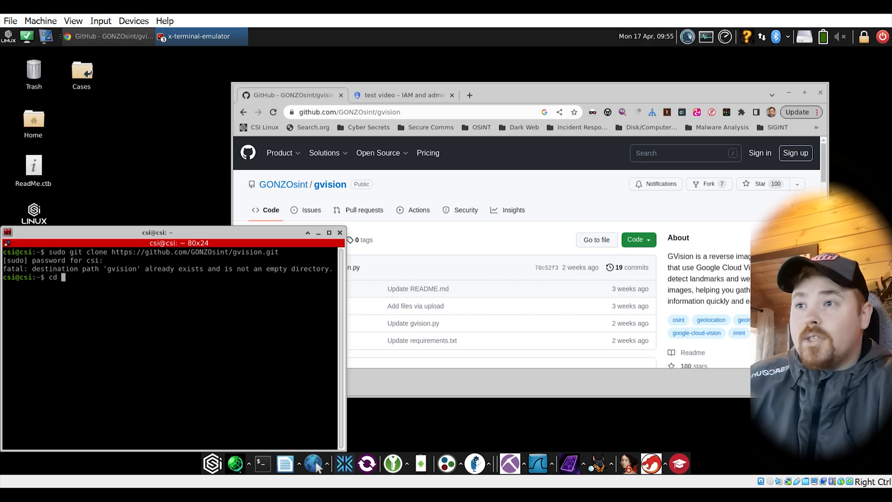
{"action": "type", "text": "gvision"}
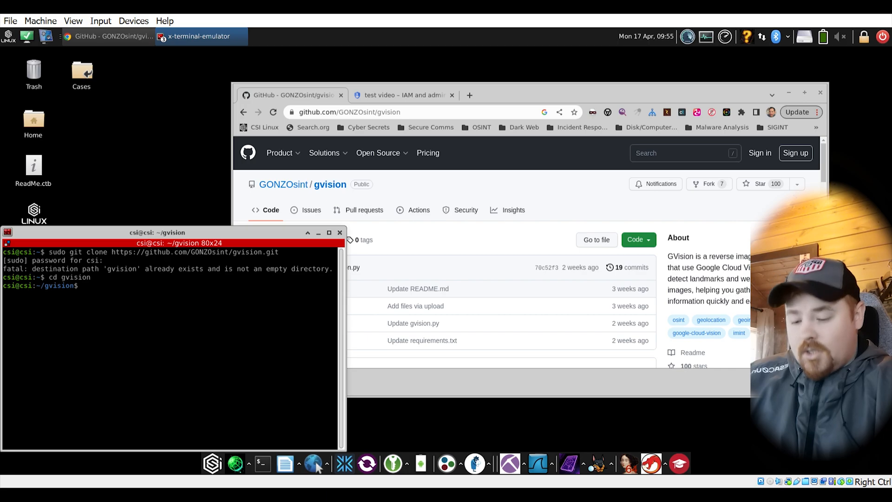
{"action": "type", "text": "ls"}
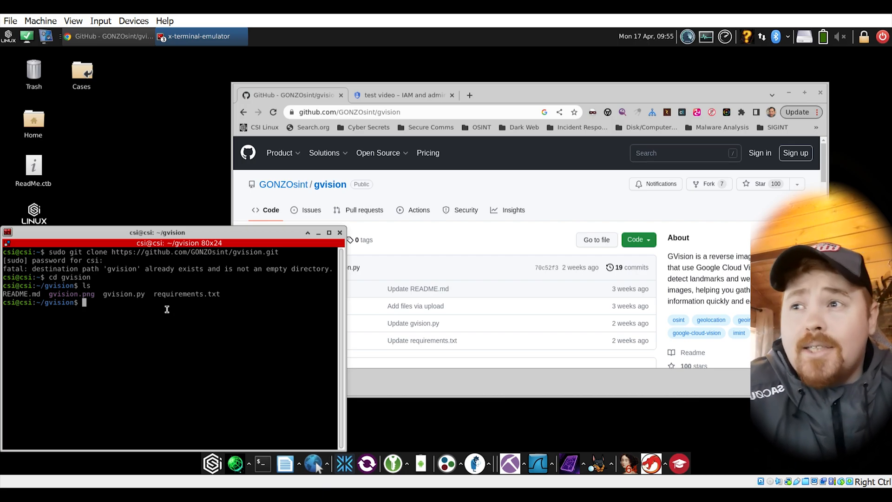
Install the project's packages with pip install -r requirements.txt
{"action": "type", "text": "pip"}
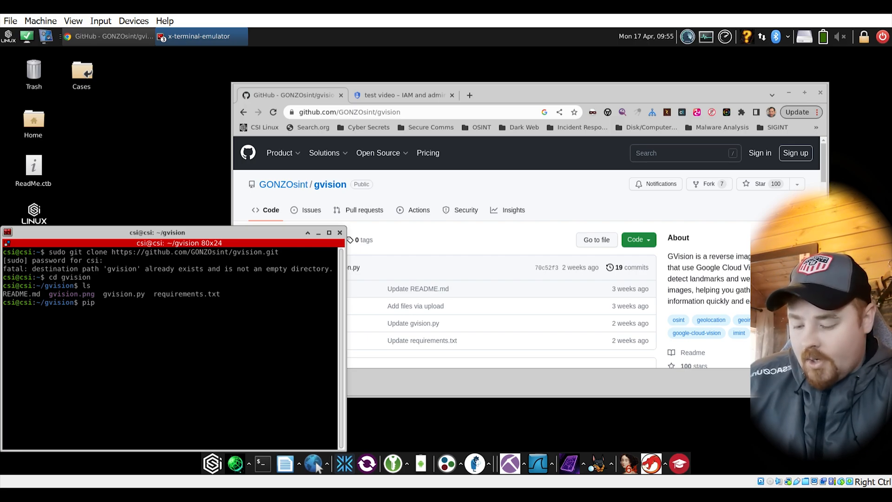
{"action": "type", "text": "install"}
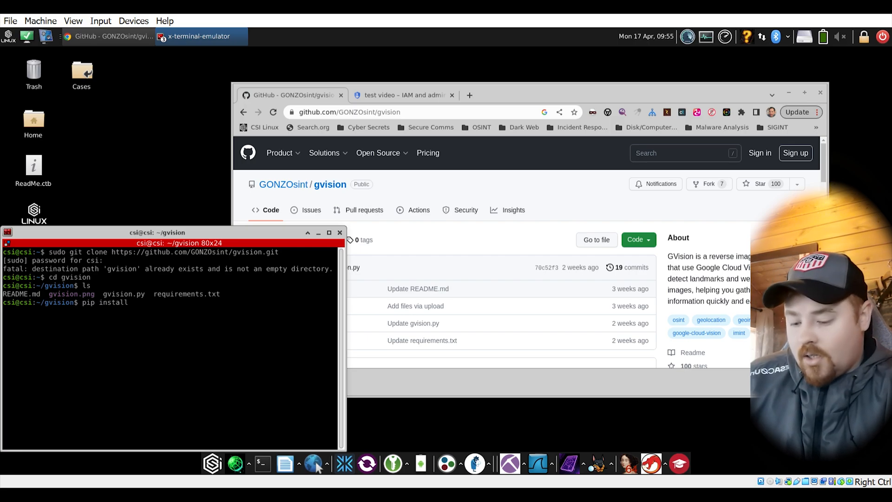
{"action": "type", "text": "-r require"}
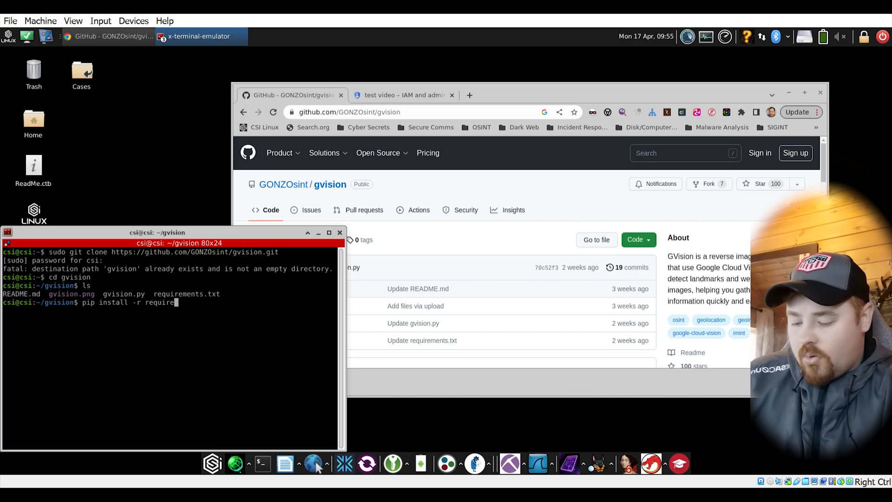
{"action": "type", "text": "ments,t"}
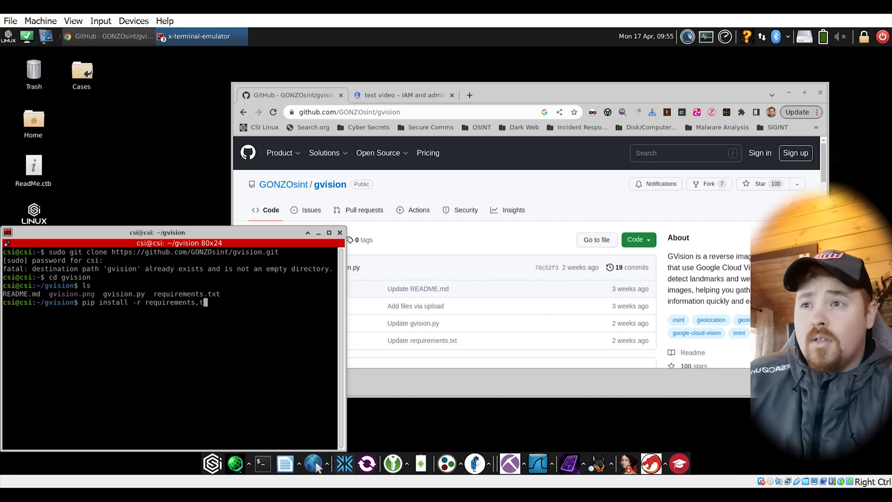
{"action": "type", "text": "xt"}
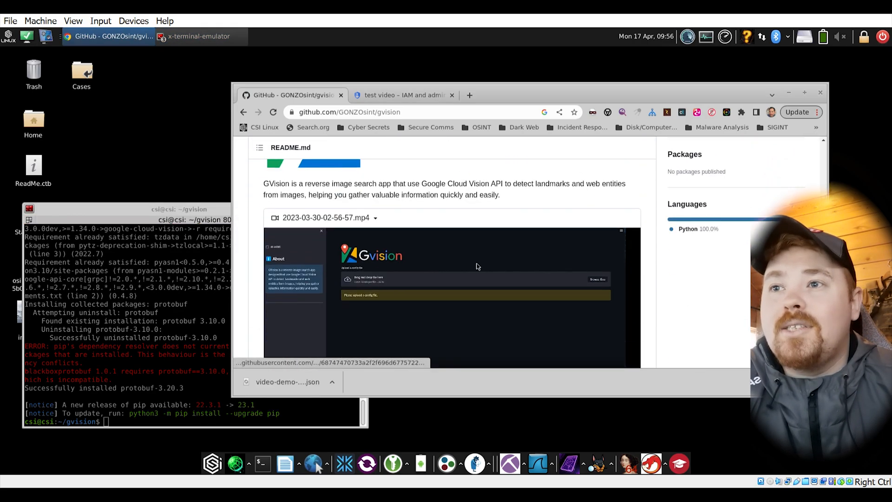
Launch GVision with streamlit run gvision.py so it opens at localhost:8502
{"action": "scroll", "scroll_direction": "down", "scroll_amount": 3}
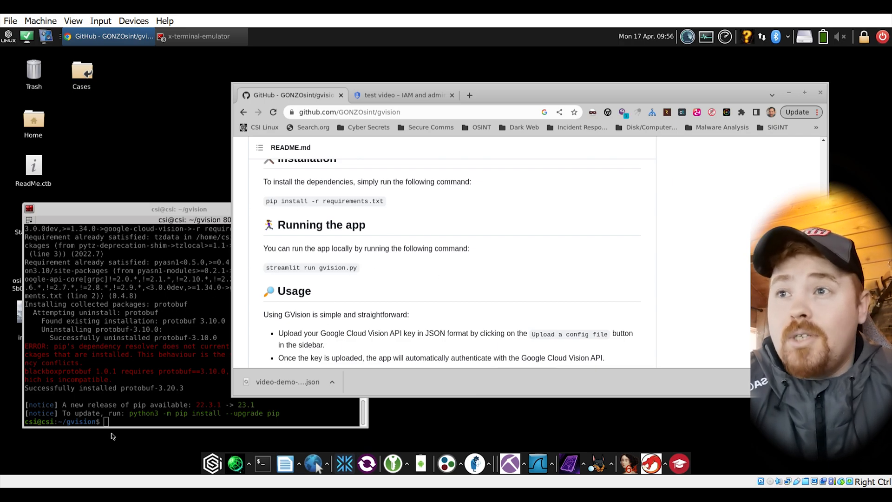
{"action": "type", "text": "stre"}
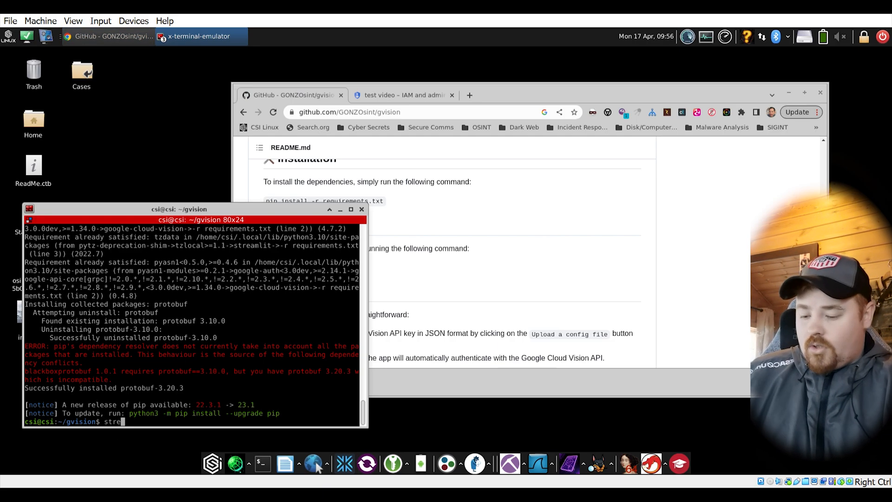
{"action": "type", "text": "amlit"}
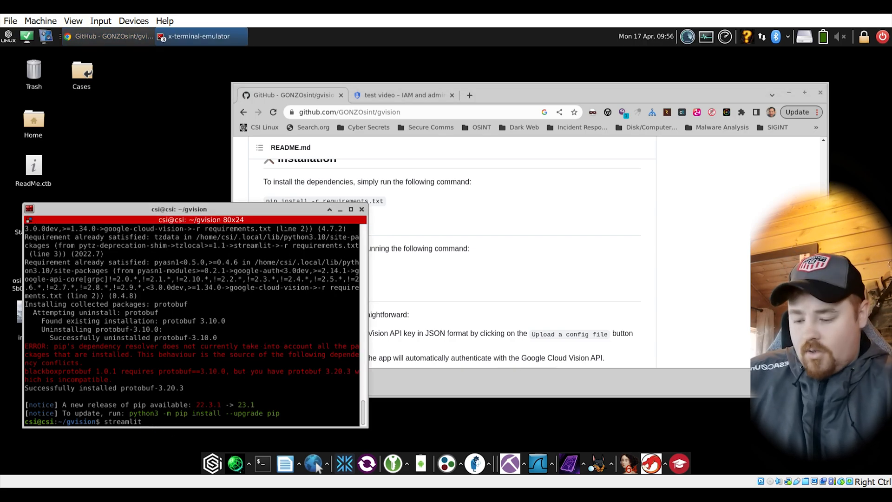
{"action": "type", "text": "run gvision.py"}
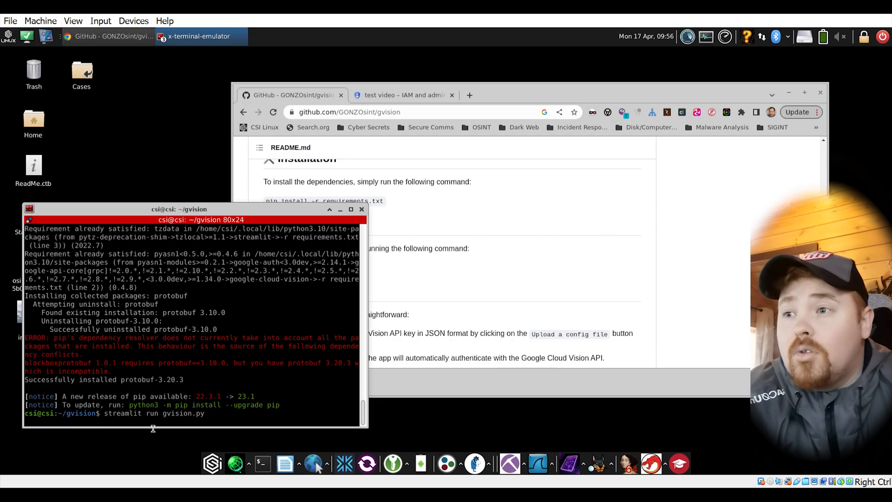
{"action": "key", "text": "Return"}
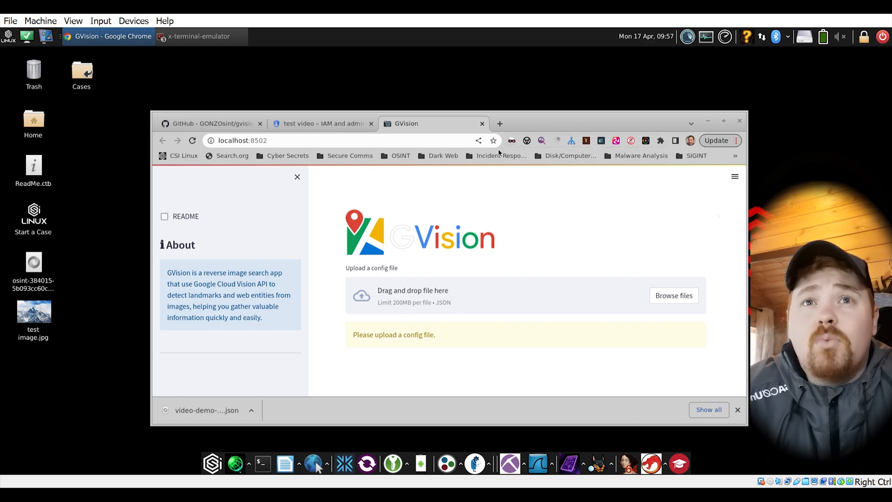
Reveal the downloaded JSON key in its folder, upload it as GVision's config, and hide the Downloads window
{"action": "left_click", "coordinate": [251, 410]}
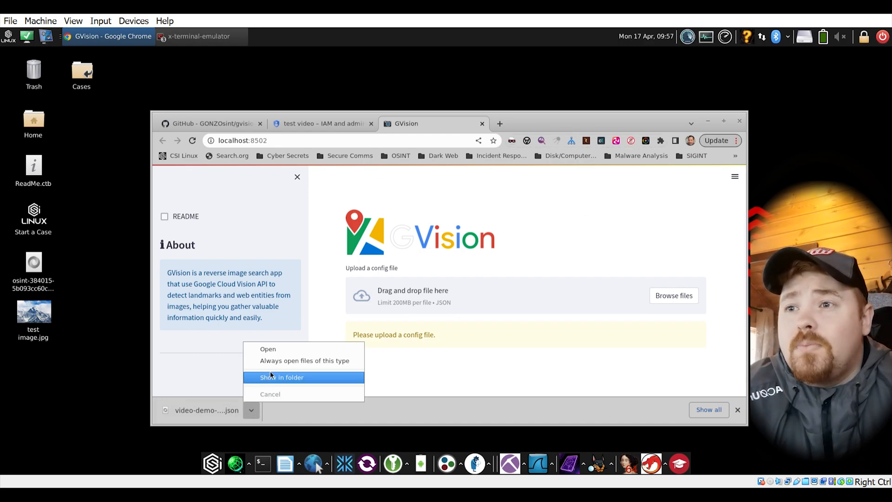
{"action": "left_click", "coordinate": [282, 378]}
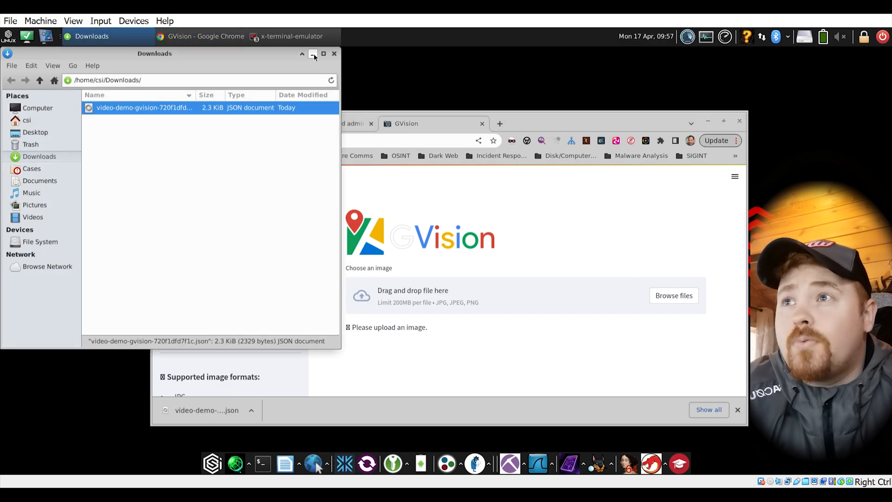
{"action": "left_click", "coordinate": [313, 54]}
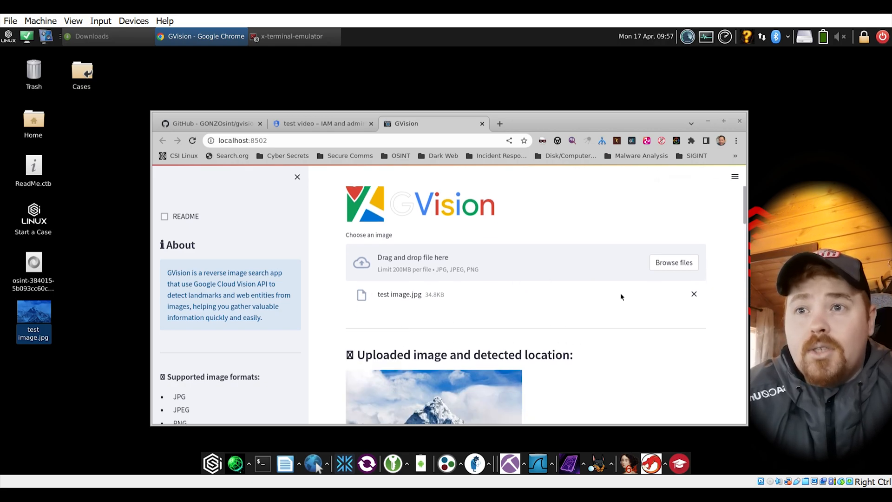
Check the README usage notes and the Cloud Console key, then return to GVision's results
{"action": "scroll", "scroll_direction": "down", "scroll_amount": 3}
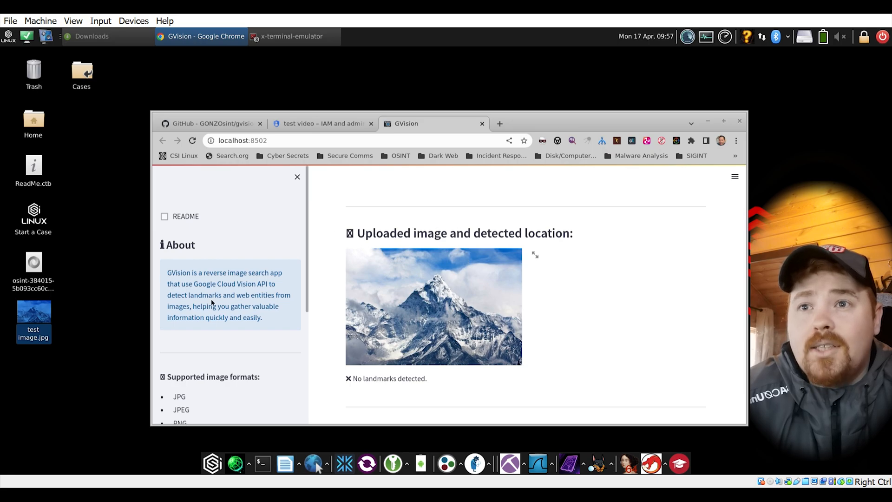
{"action": "left_click", "coordinate": [211, 123]}
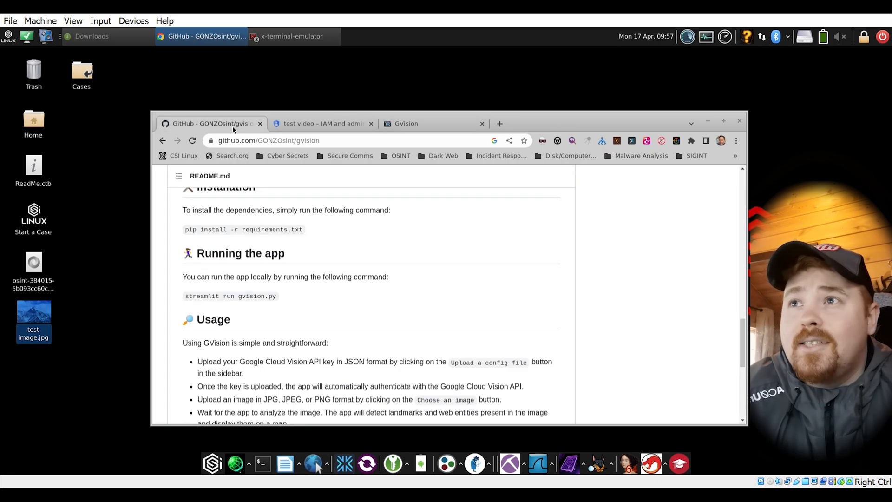
{"action": "scroll", "scroll_direction": "down", "scroll_amount": 3}
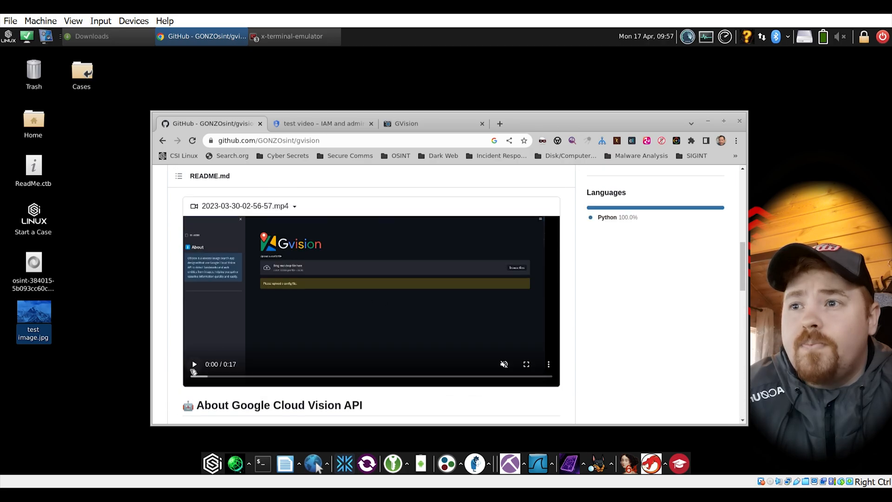
{"action": "left_click", "coordinate": [322, 124]}
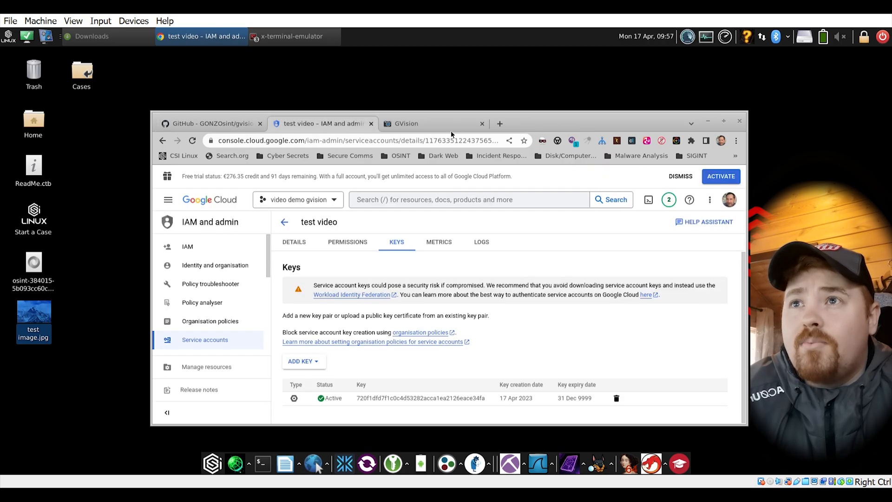
{"action": "left_click", "coordinate": [432, 124]}
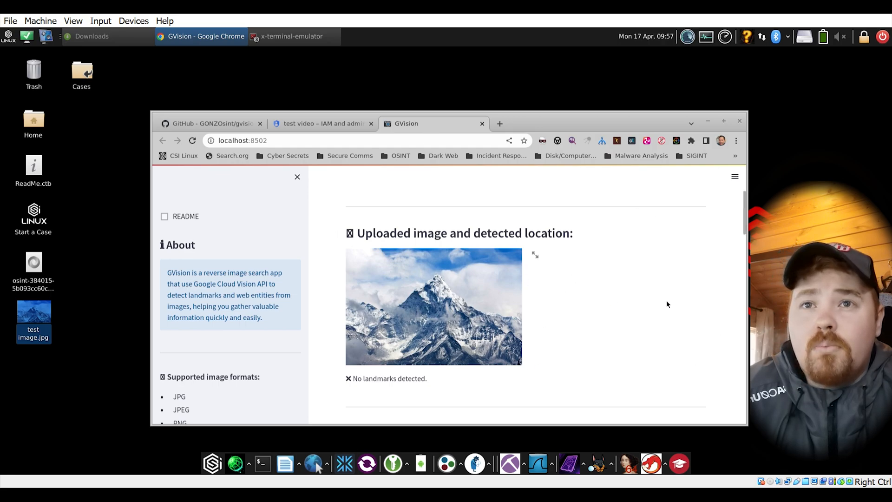
Review the mountain image's web entities and matching pages and copy one matching page link
{"action": "scroll", "scroll_direction": "down", "scroll_amount": 3}
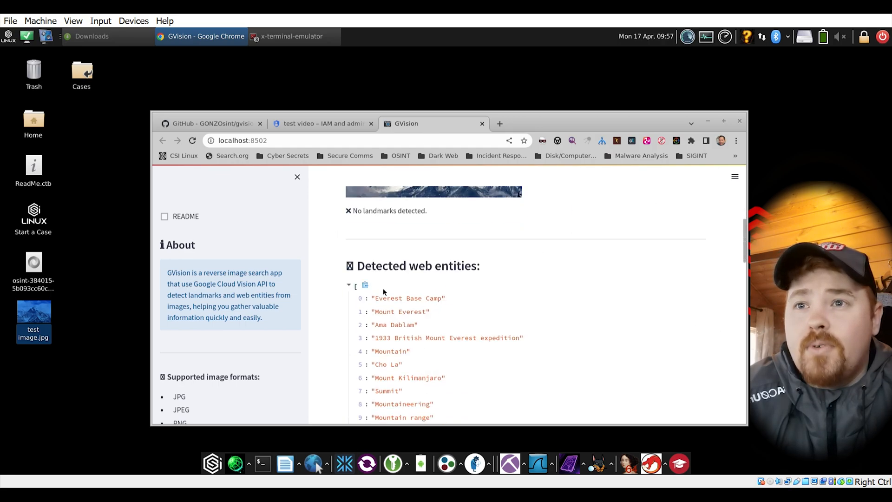
{"action": "scroll", "scroll_direction": "down", "scroll_amount": 3}
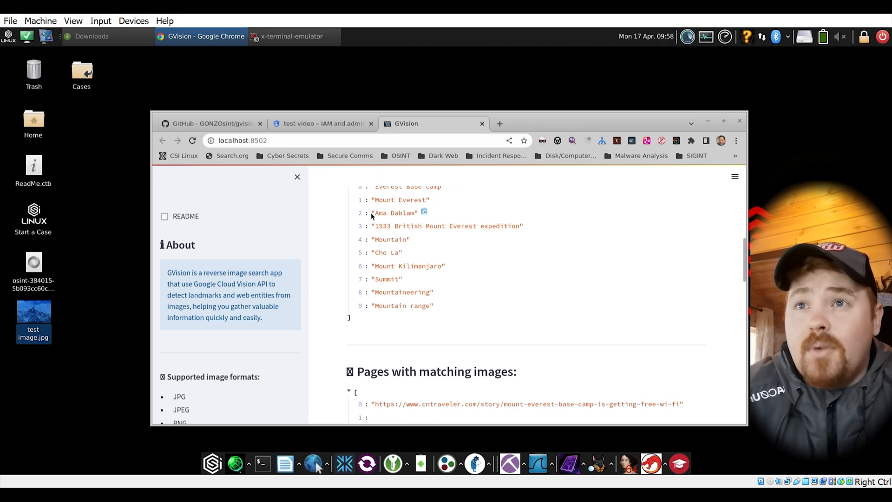
{"action": "mouse_move", "coordinate": [385, 287]}
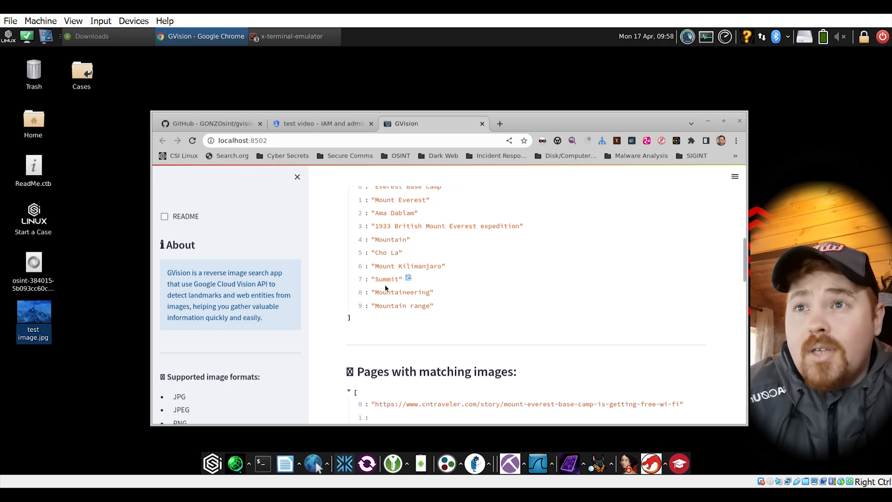
{"action": "scroll", "scroll_direction": "down", "scroll_amount": 3}
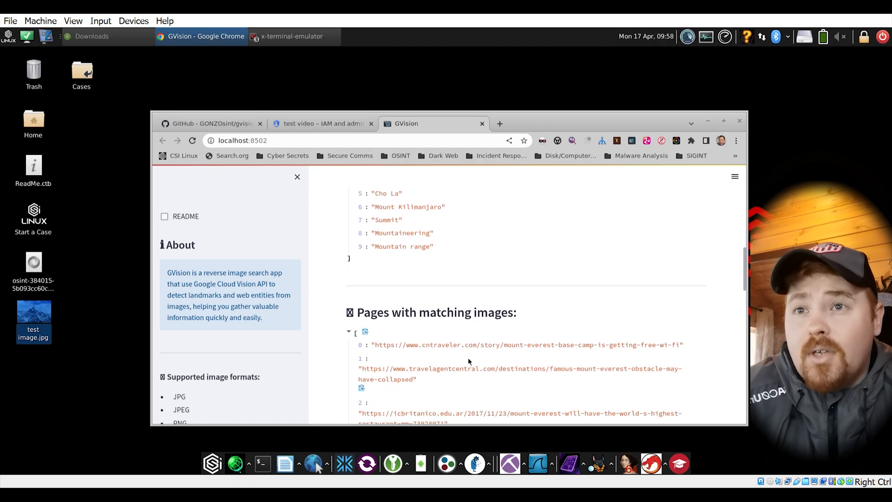
{"action": "scroll", "scroll_direction": "down", "scroll_amount": 3}
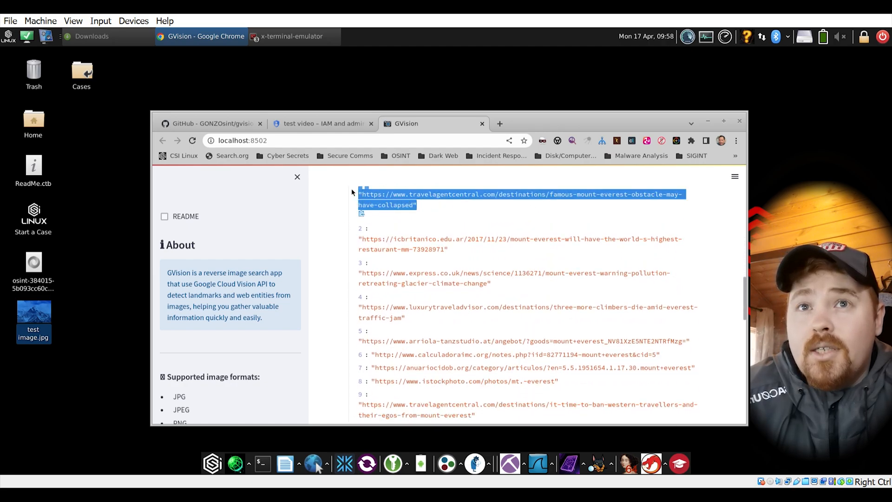
{"action": "right_click", "coordinate": [386, 204]}
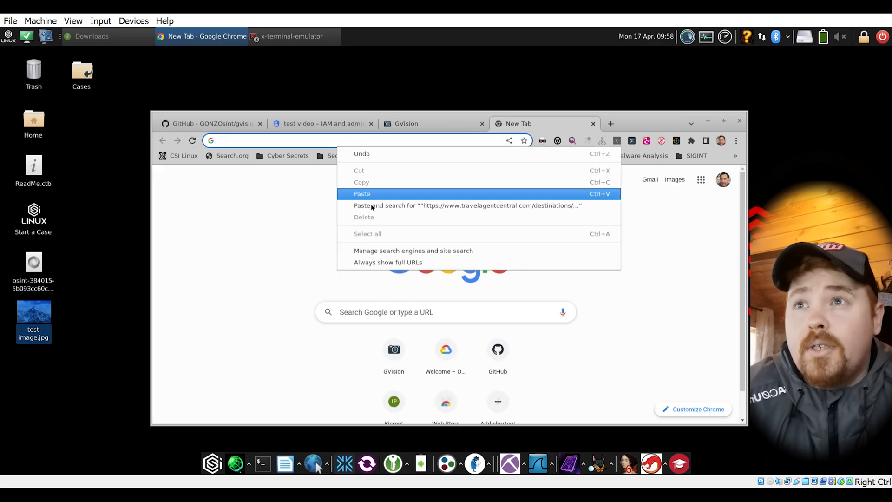
Search Google for the copied Everest page link, then return to GVision's visually similar images
{"action": "left_click", "coordinate": [467, 205]}
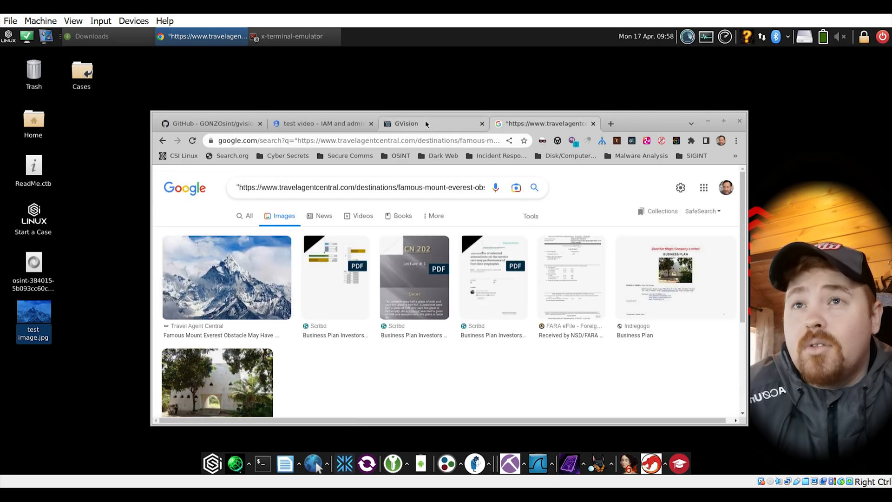
{"action": "left_click", "coordinate": [407, 124]}
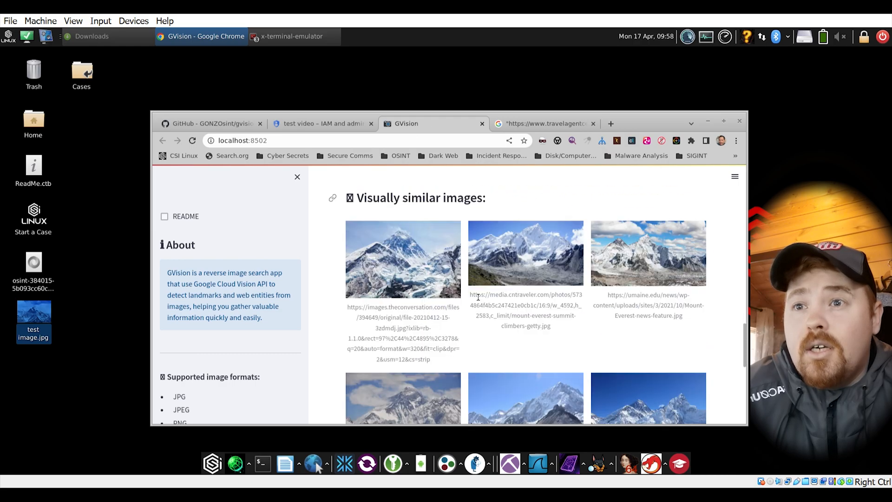
{"action": "scroll", "scroll_direction": "down", "scroll_amount": 3}
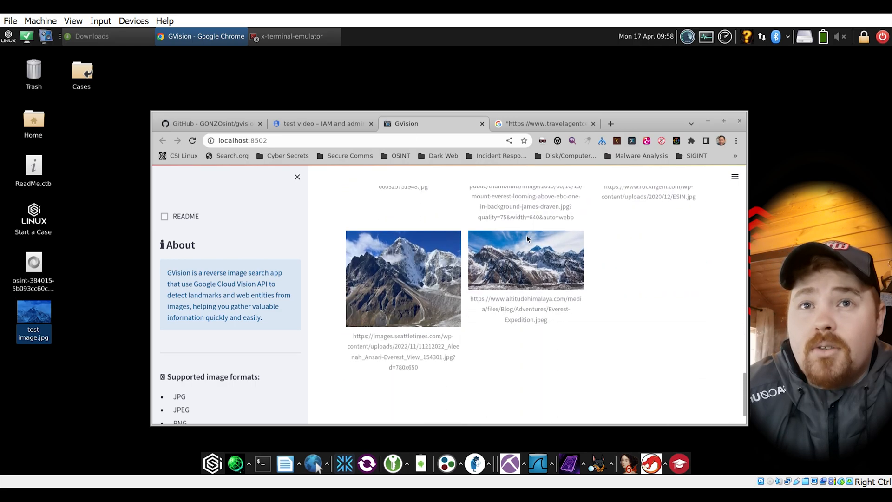
{"action": "scroll", "scroll_direction": "down", "scroll_amount": 3}
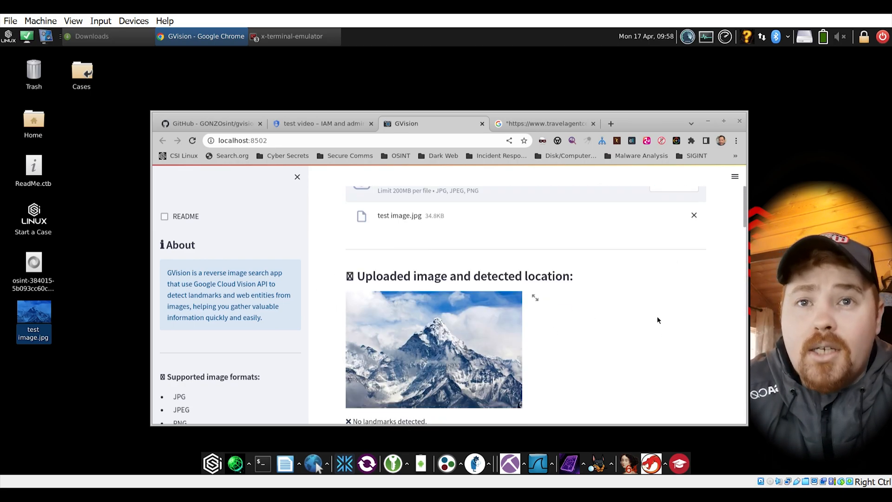
{"action": "mouse_move", "coordinate": [592, 344]}
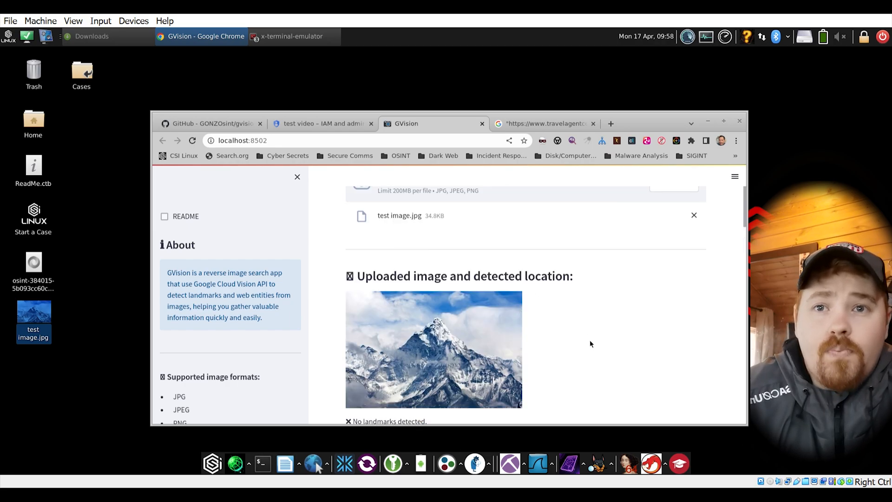
{"action": "scroll", "scroll_direction": "down", "scroll_amount": 3}
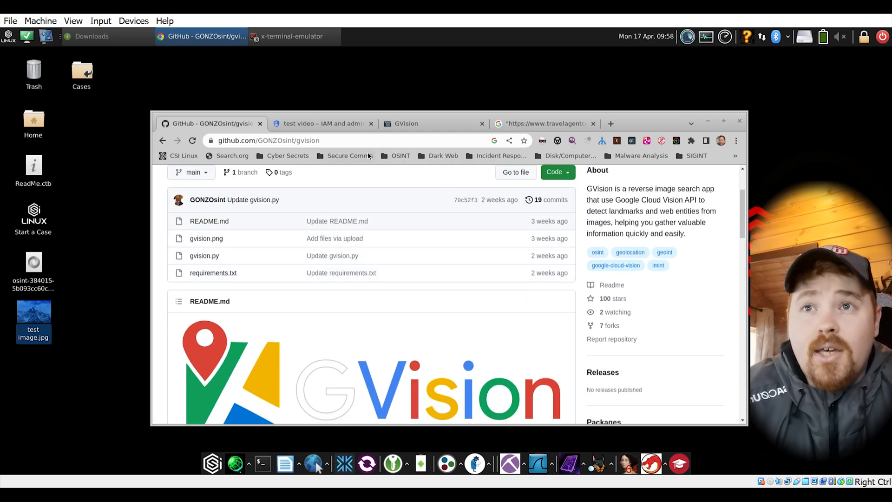
{"action": "left_click", "coordinate": [407, 123]}
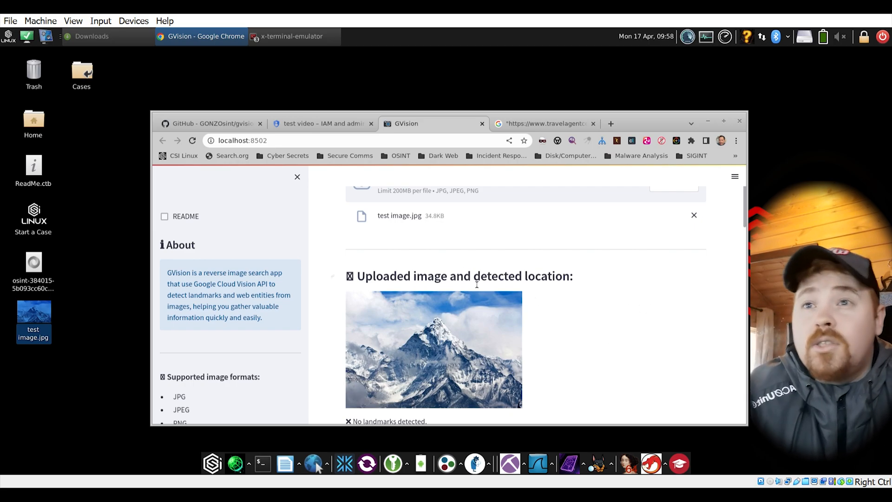
{"action": "scroll", "scroll_direction": "down", "scroll_amount": 3}
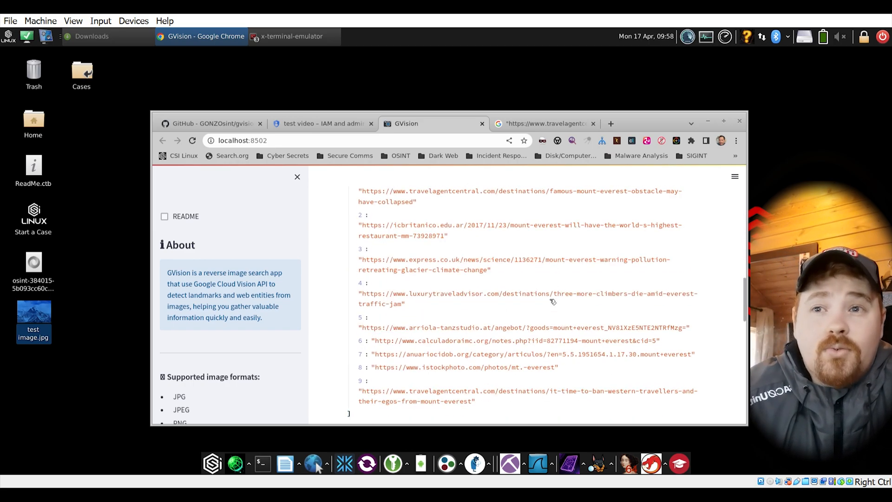
{"action": "scroll", "scroll_direction": "down", "scroll_amount": 3}
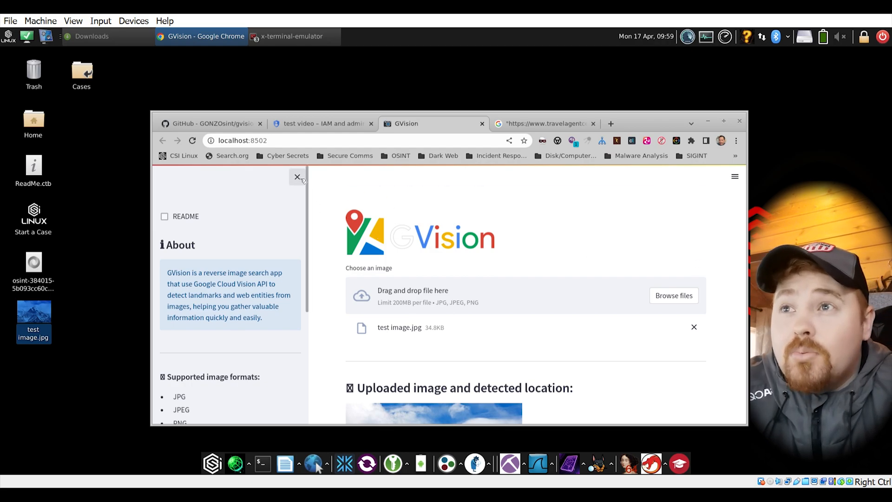
{"action": "mouse_move", "coordinate": [363, 234]}
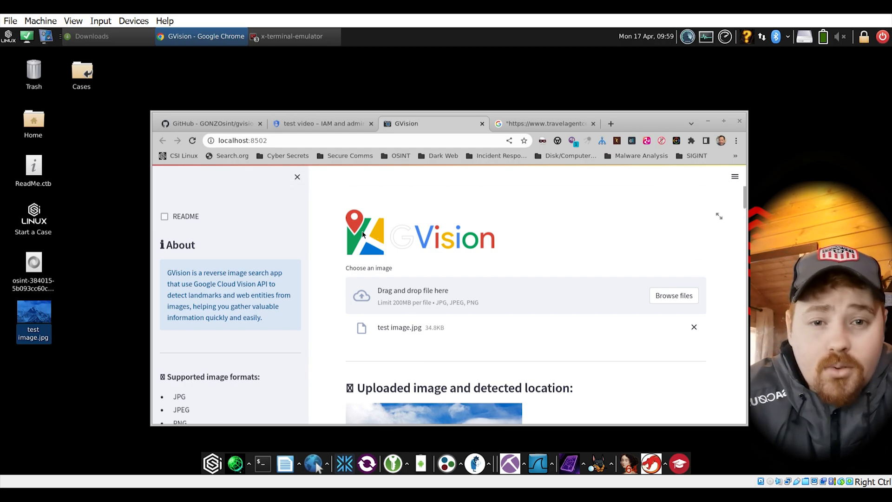